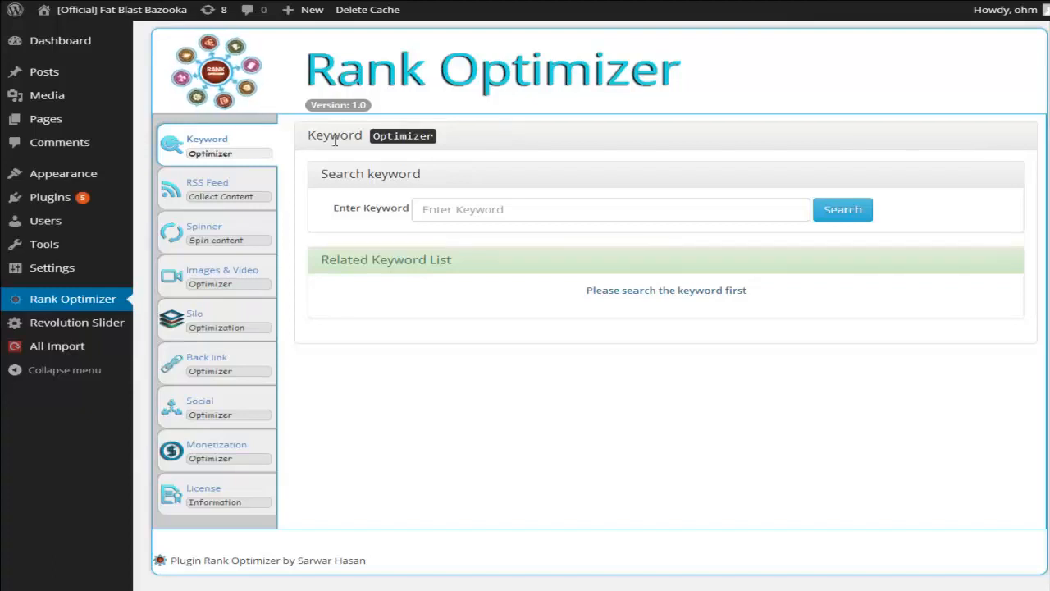
mouse_move(294, 82)
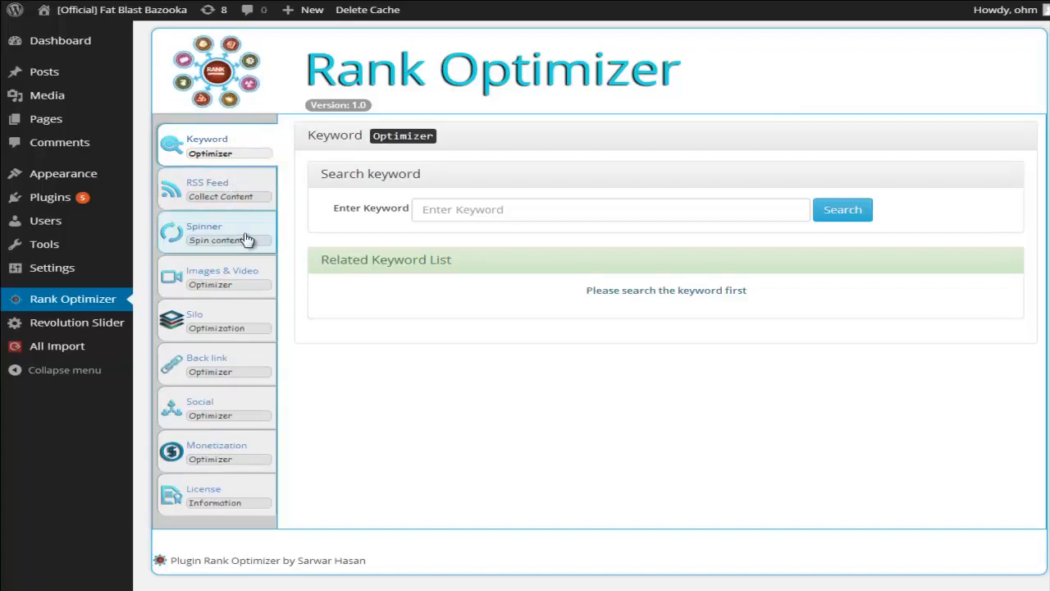
mouse_move(246, 279)
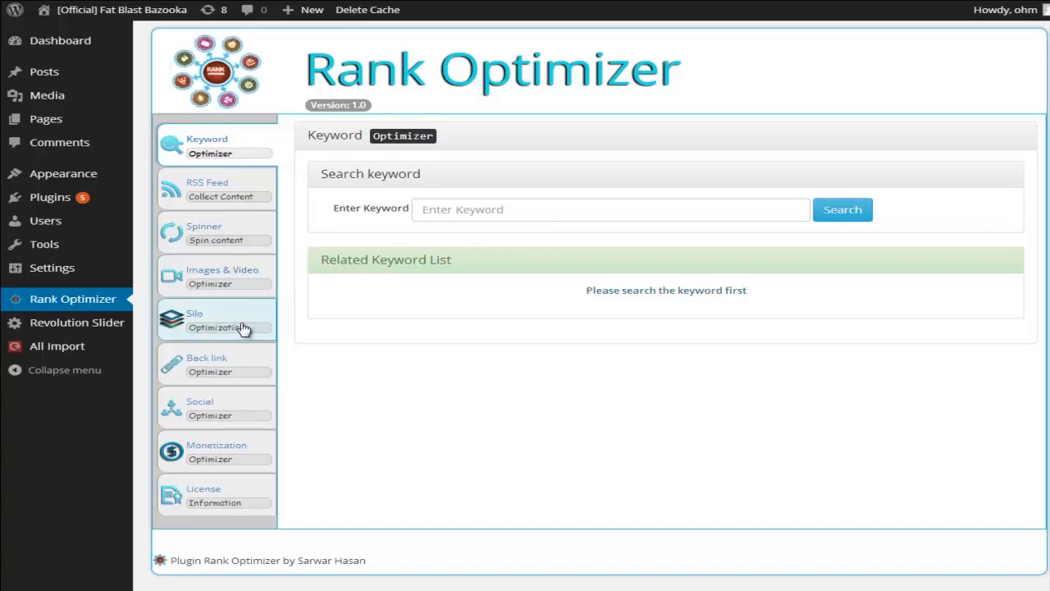
mouse_move(237, 364)
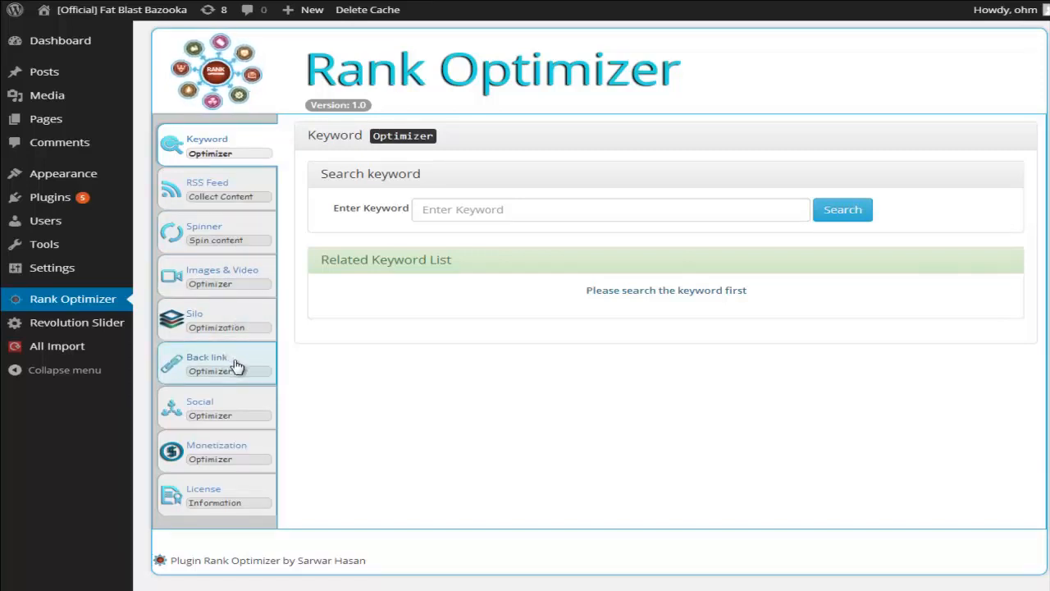
mouse_move(238, 406)
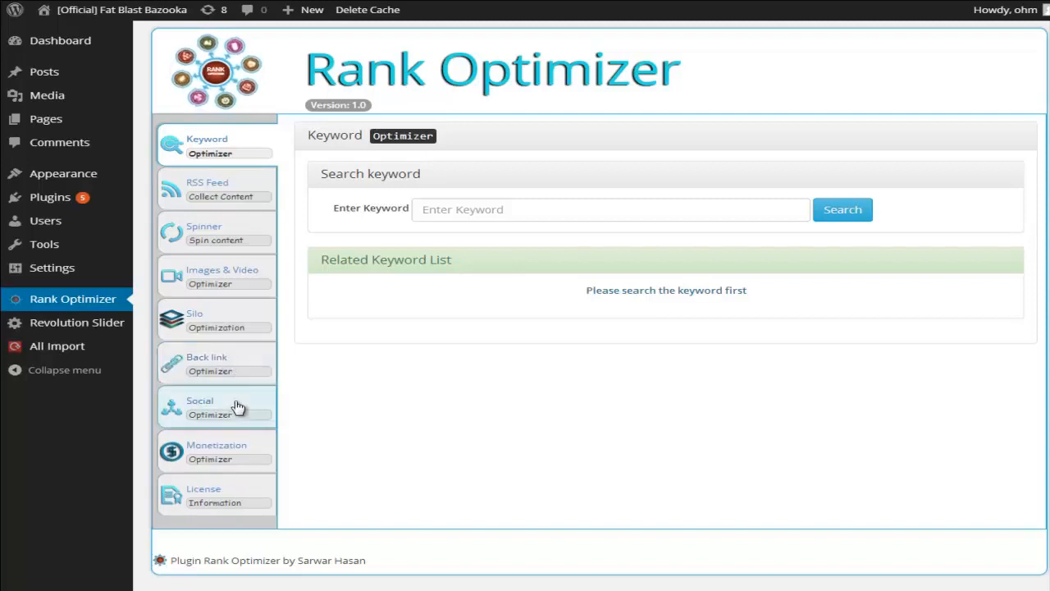
mouse_move(240, 445)
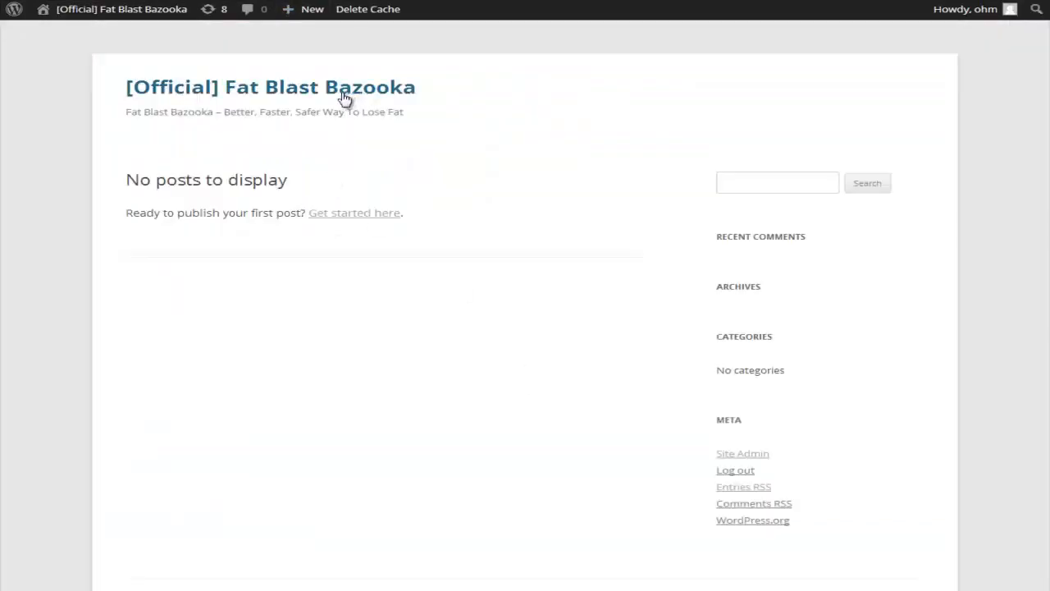
mouse_move(372, 167)
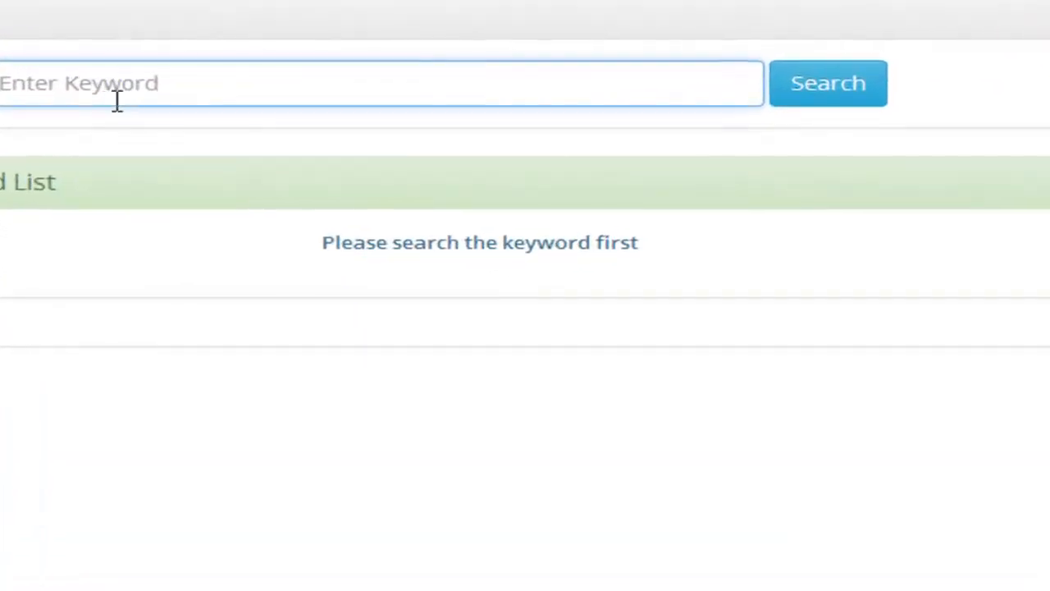
Search 'fat loss' in Keyword Optimizer to list related keywords.
type("fat")
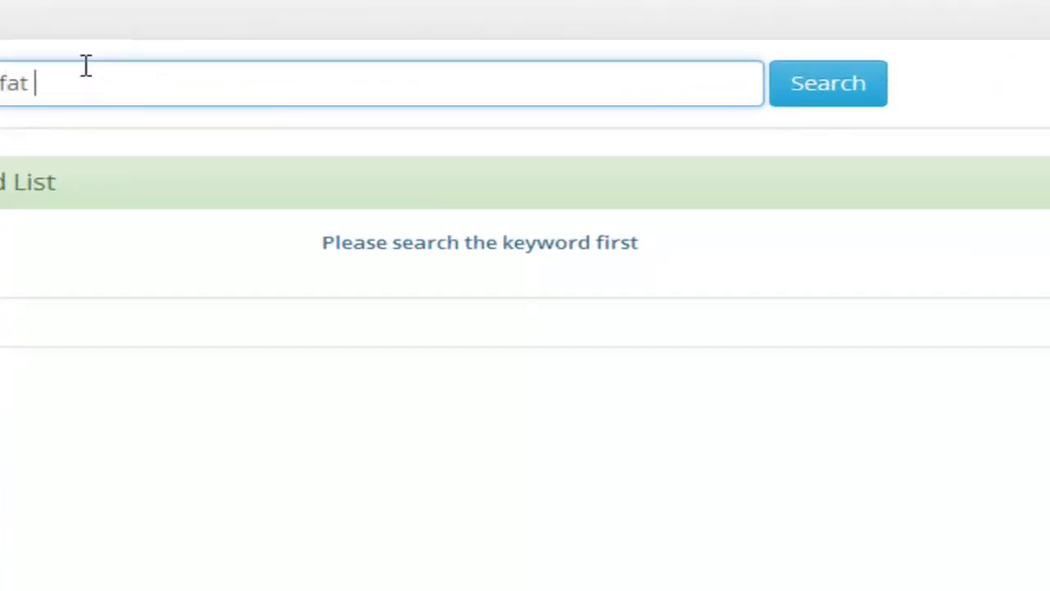
type("loss")
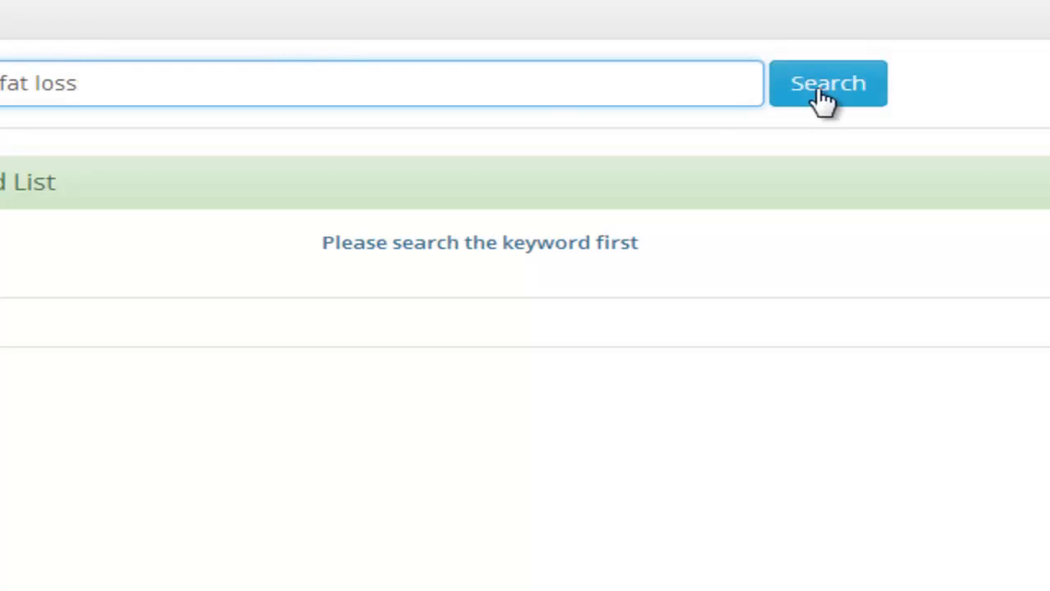
left_click(827, 82)
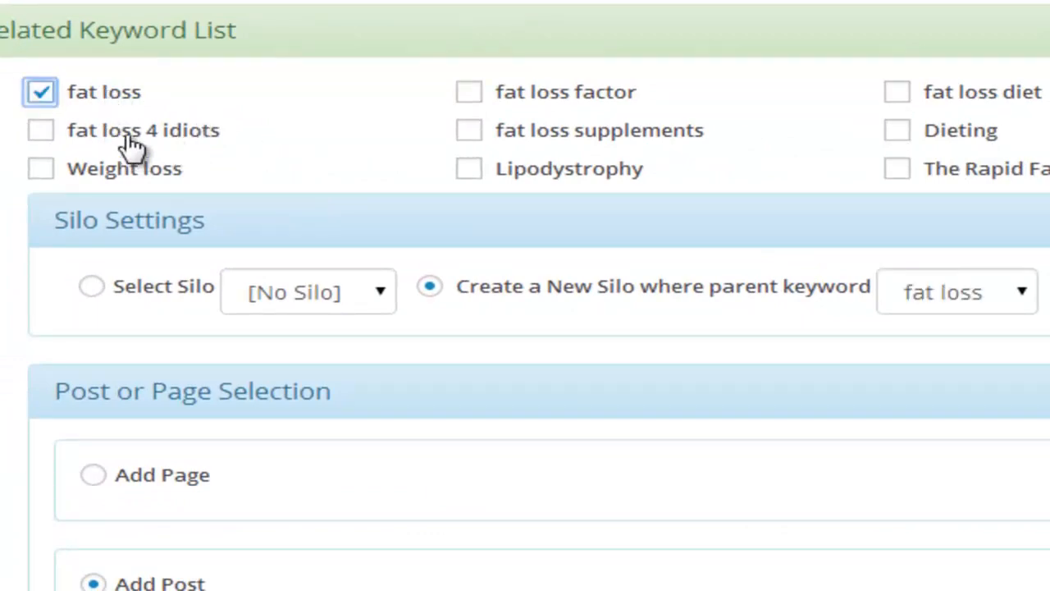
Tick fat loss 4 idiots and Weight loss, then process the six-keyword silo into Fat with main-menu entry.
left_click(468, 91)
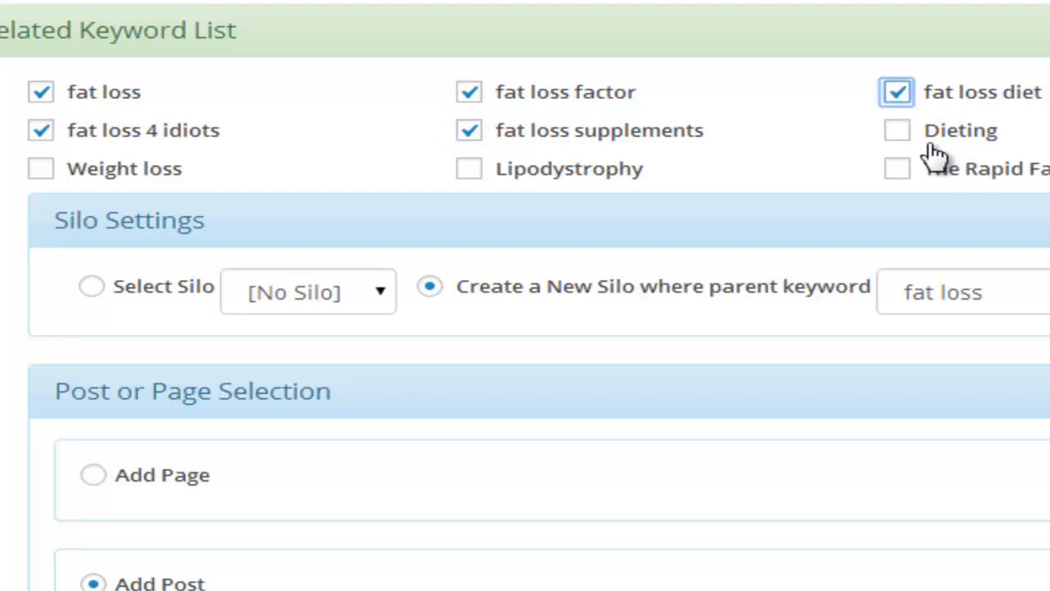
left_click(40, 168)
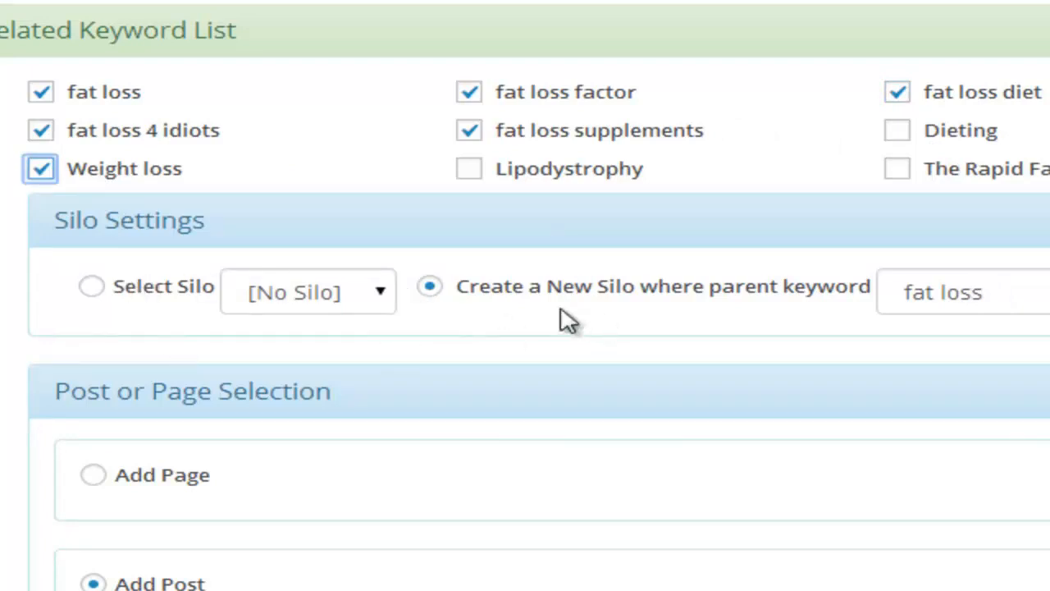
mouse_move(259, 488)
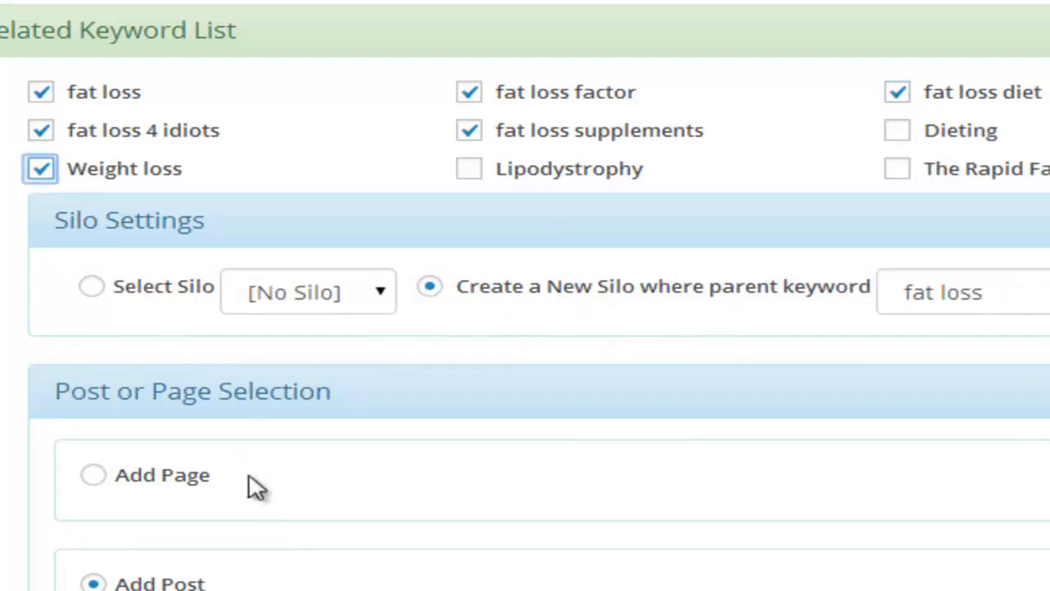
scroll("down", 3)
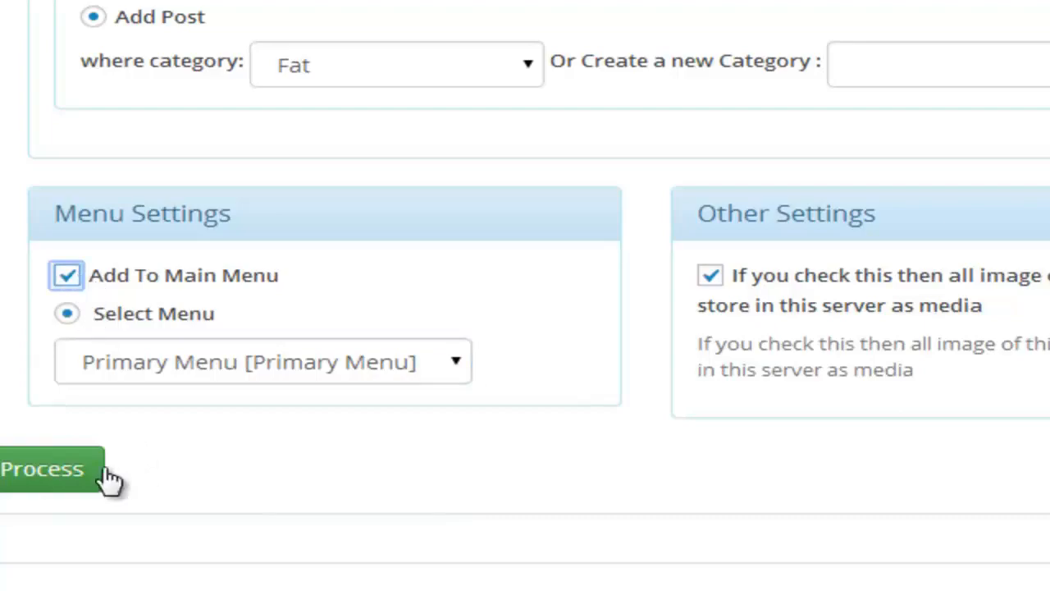
left_click(41, 468)
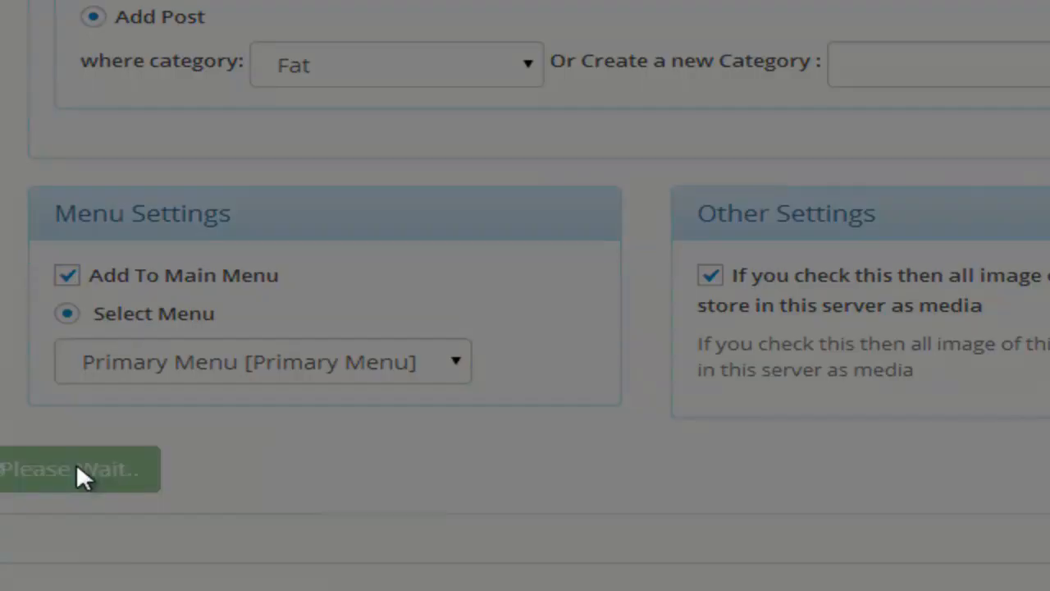
mouse_move(115, 460)
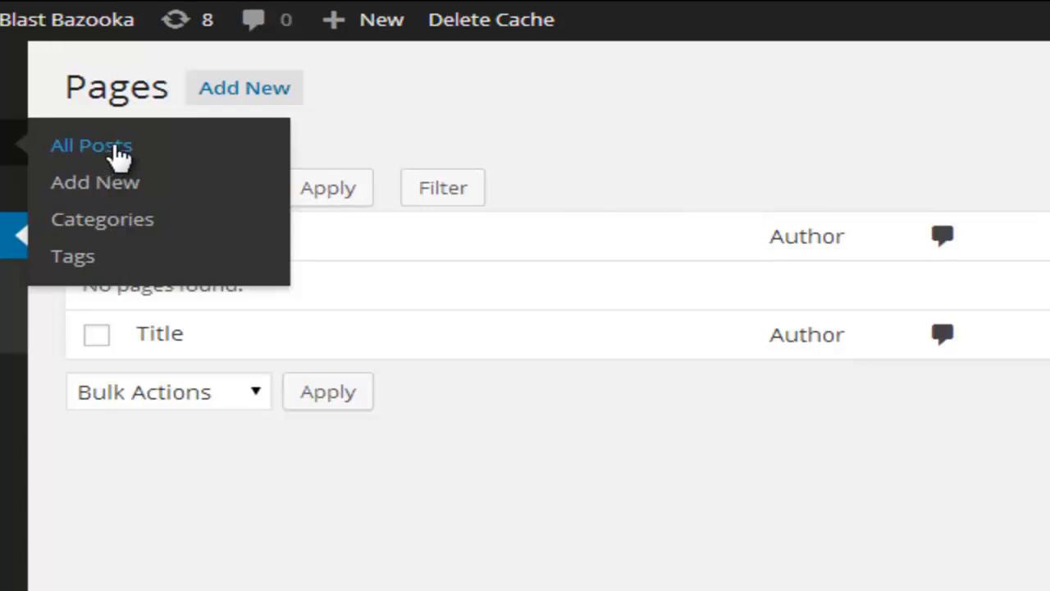
Show All Posts, listing the six new fat loss posts under Fat.
left_click(91, 145)
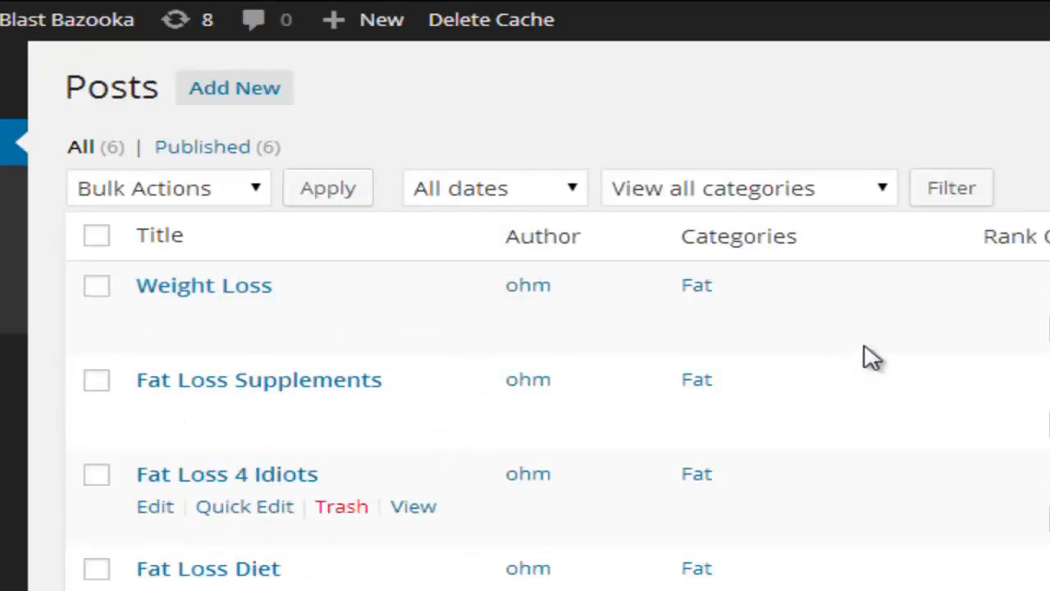
mouse_move(660, 9)
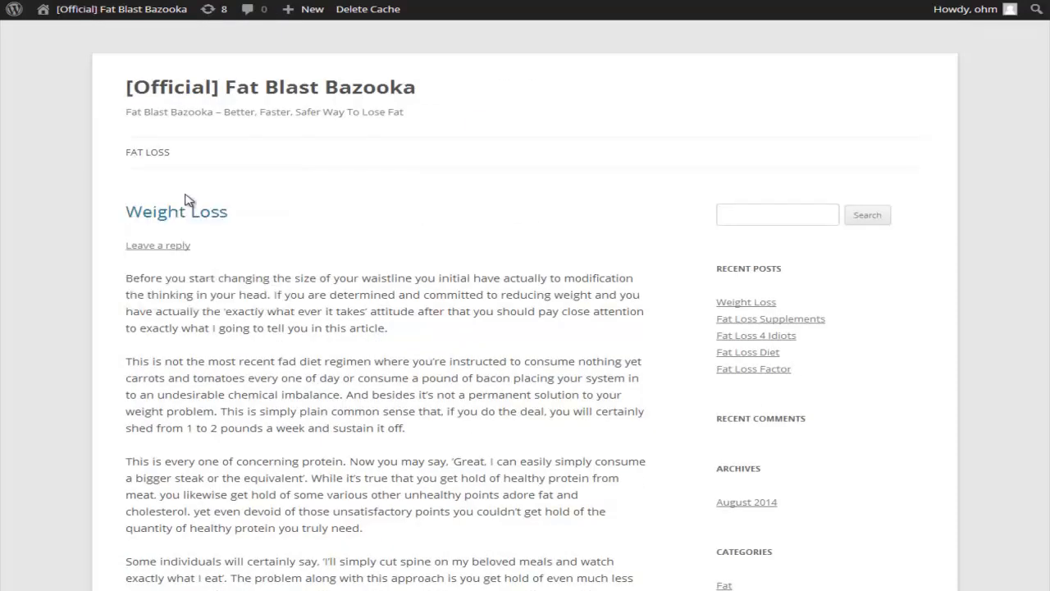
mouse_move(240, 269)
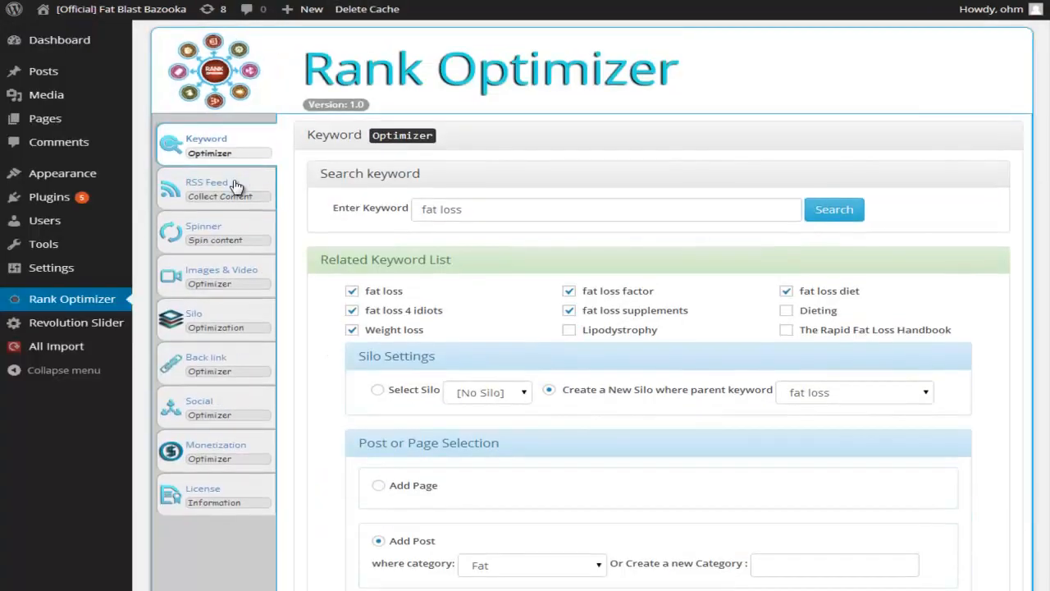
Go to the RSS Feed section and start Search & Add RSS Link.
left_click(215, 188)
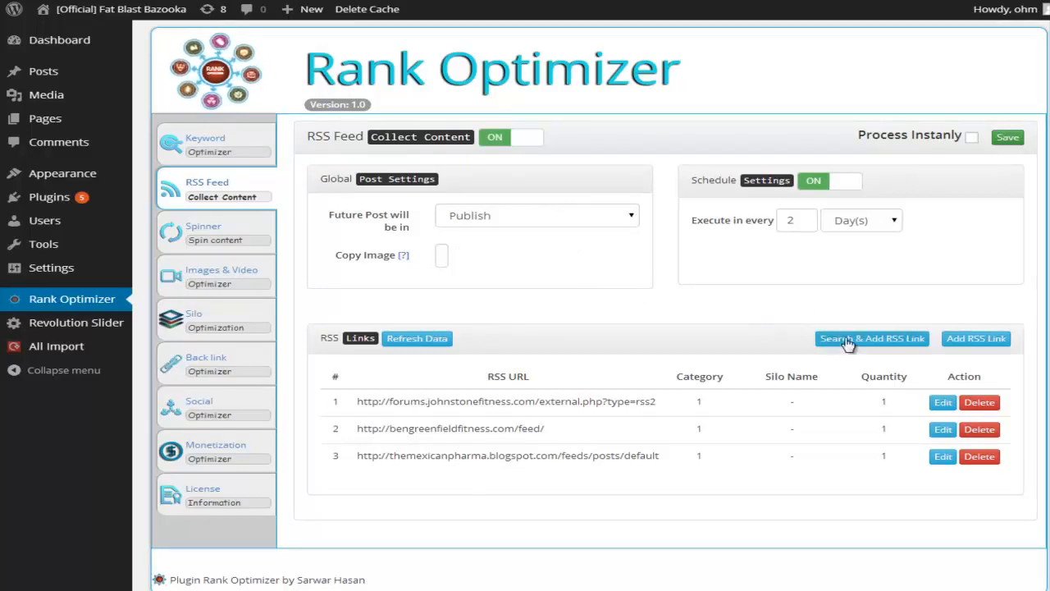
left_click(871, 338)
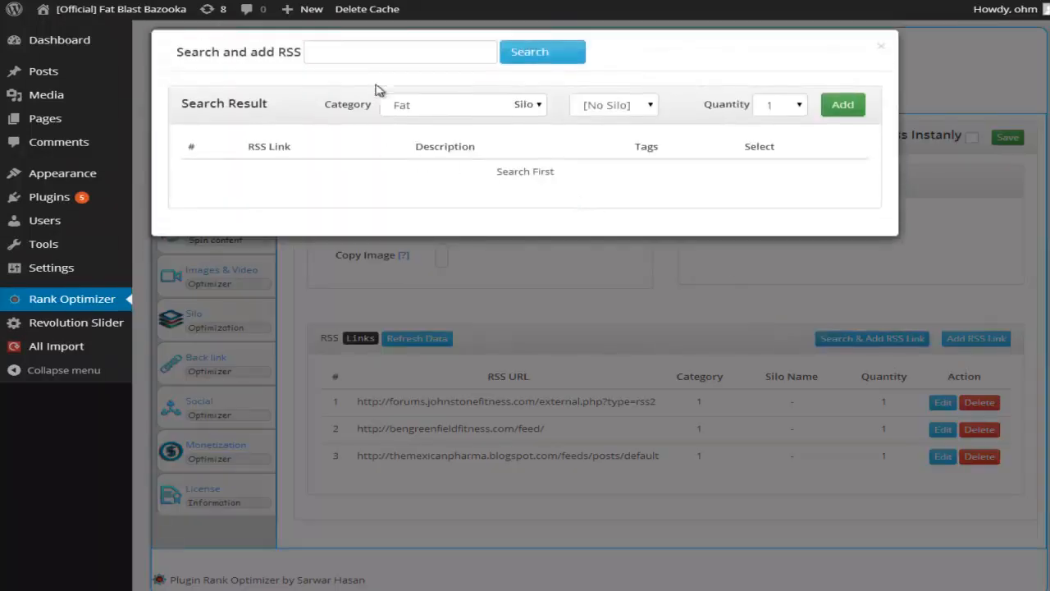
Search RSS feeds for 'fat loss' and add the Beauty SkinCare Reviews feed.
left_click(400, 51)
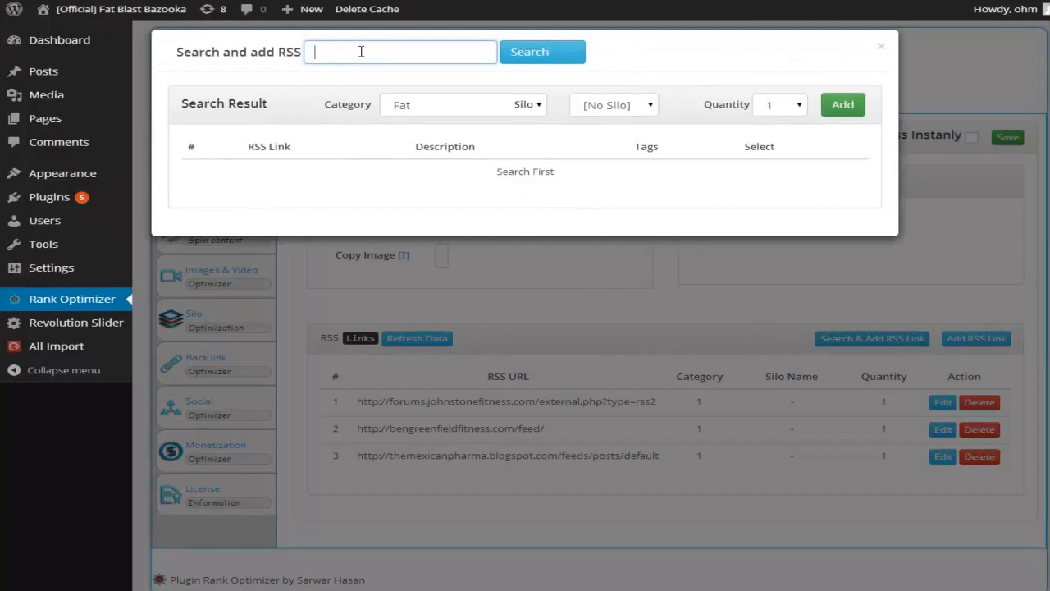
type("fat loss")
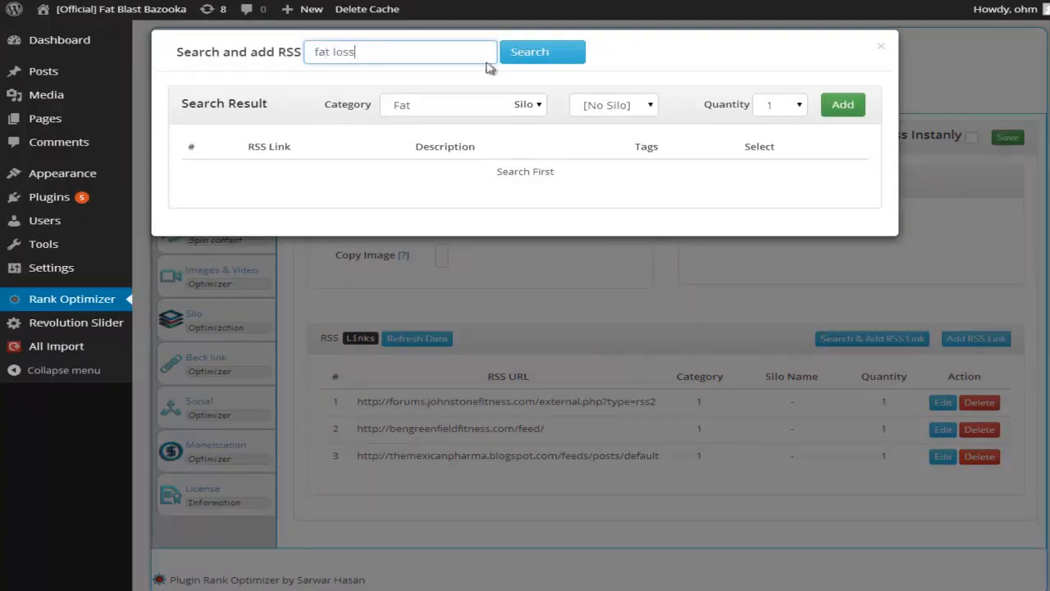
left_click(542, 51)
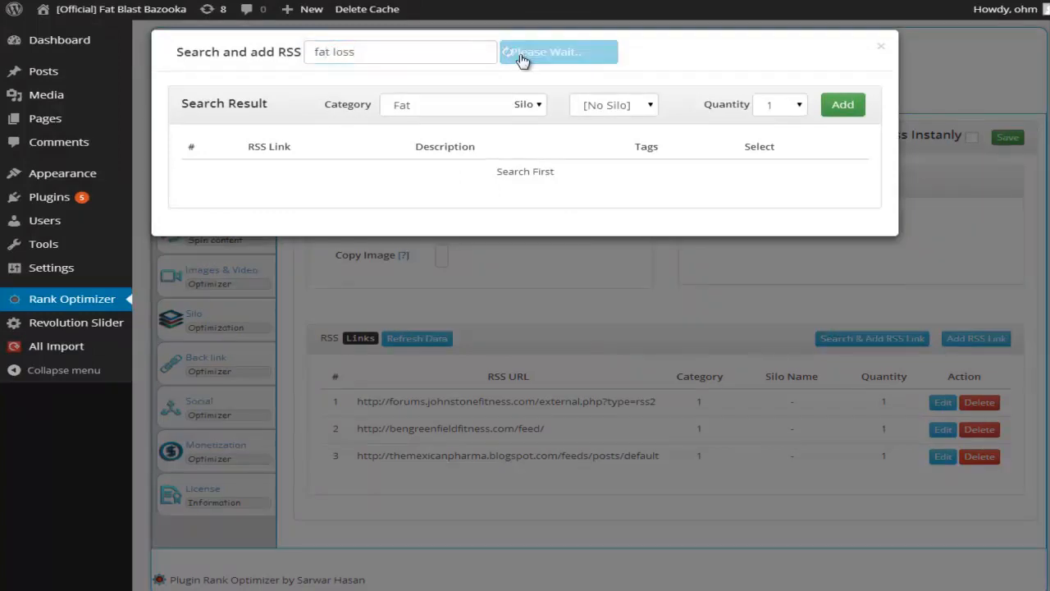
left_click(543, 52)
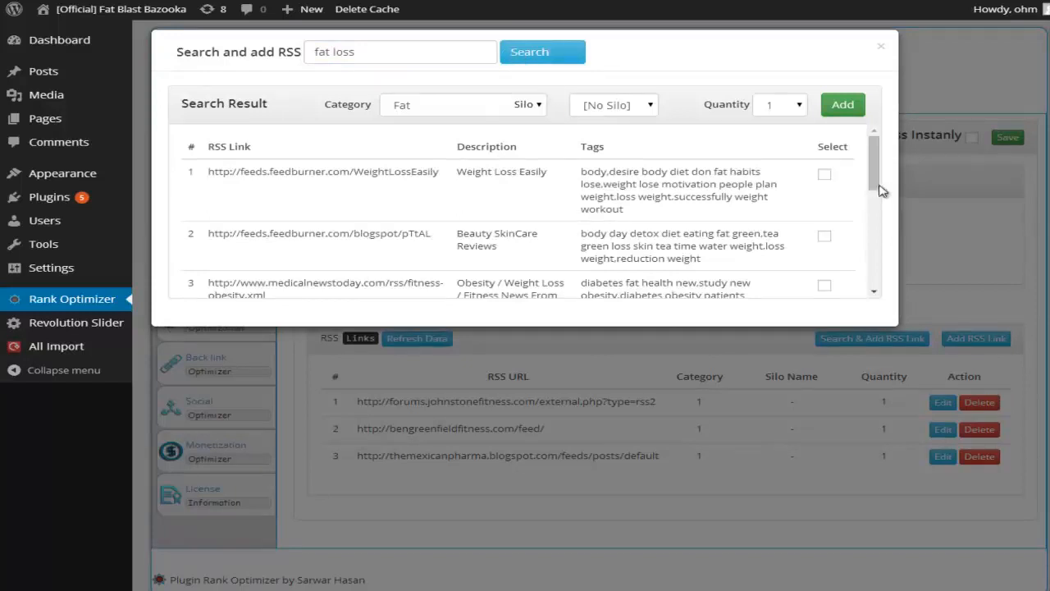
scroll("down", 3)
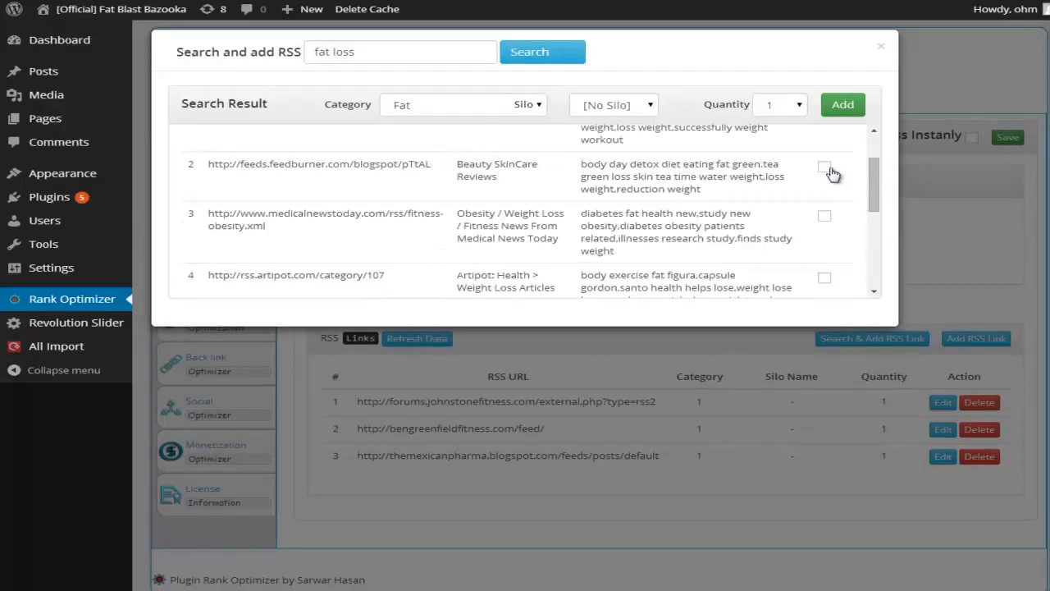
left_click(824, 166)
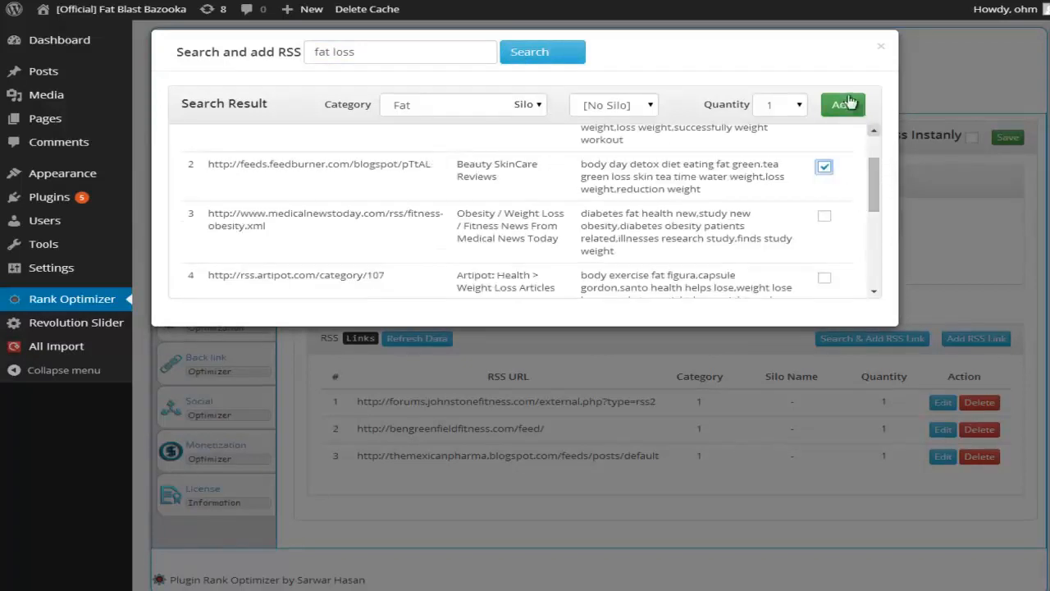
left_click(843, 104)
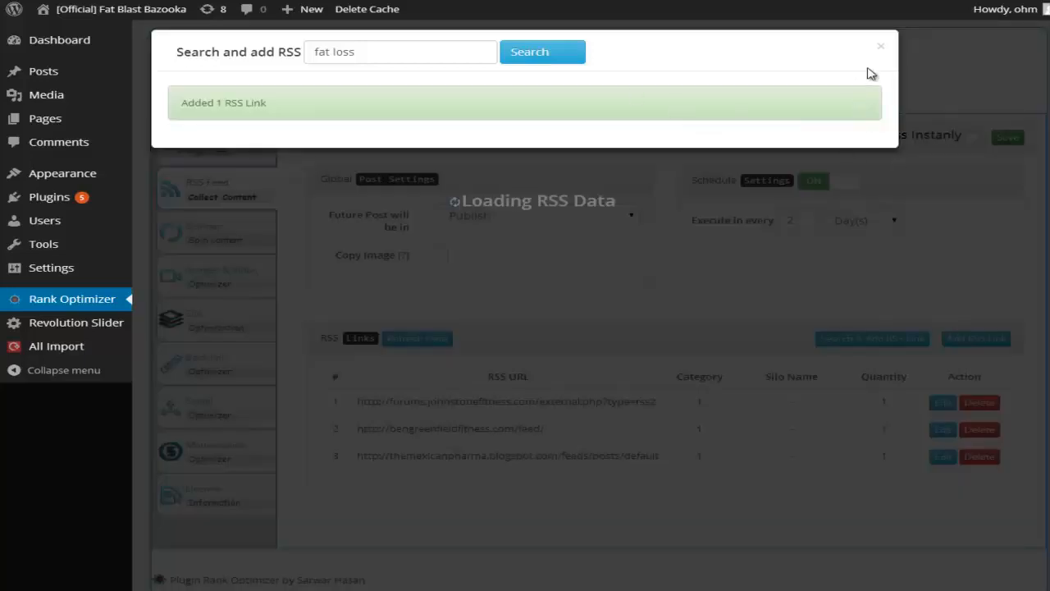
Set feed collection to every 2 days and save with Process Instantly checked.
left_click(881, 46)
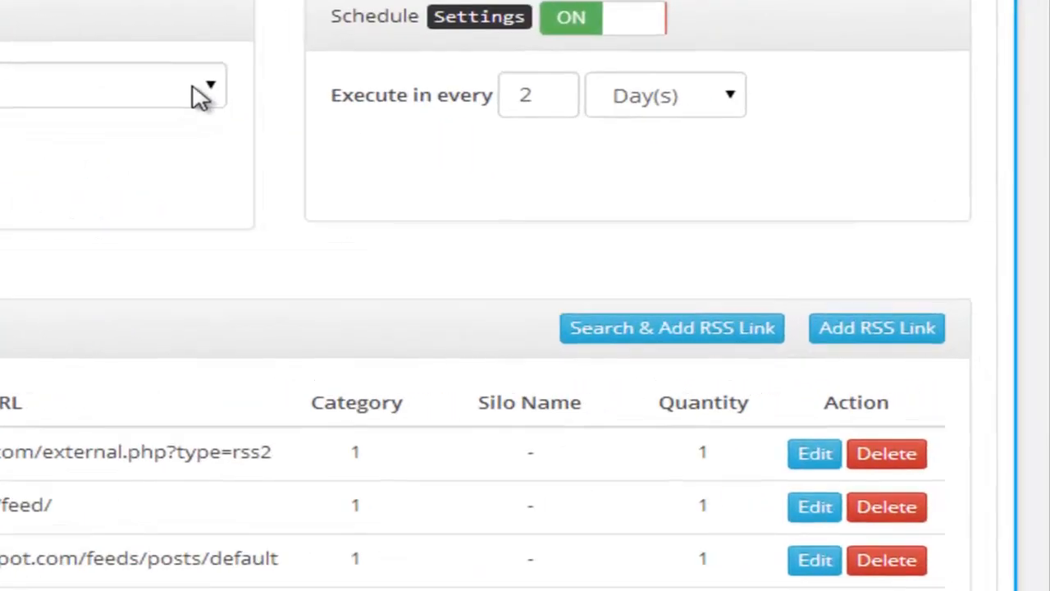
left_click(112, 84)
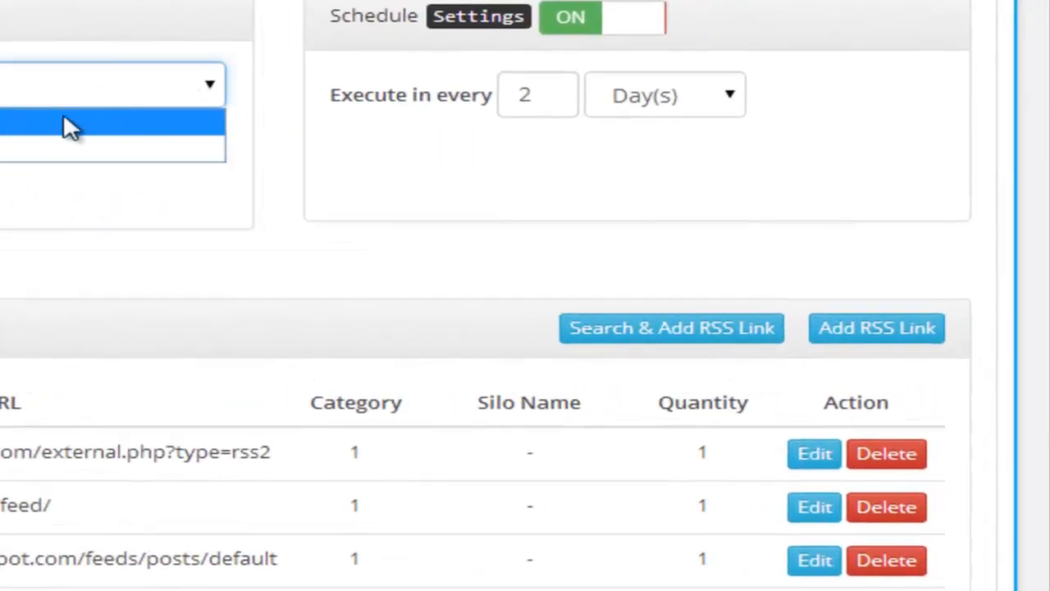
mouse_move(693, 107)
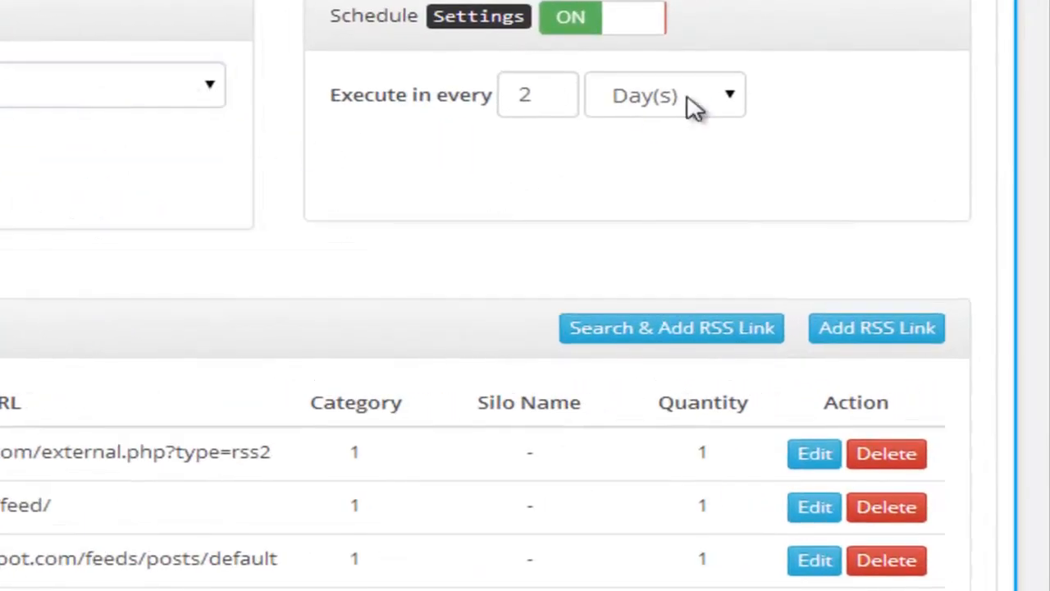
left_click(665, 94)
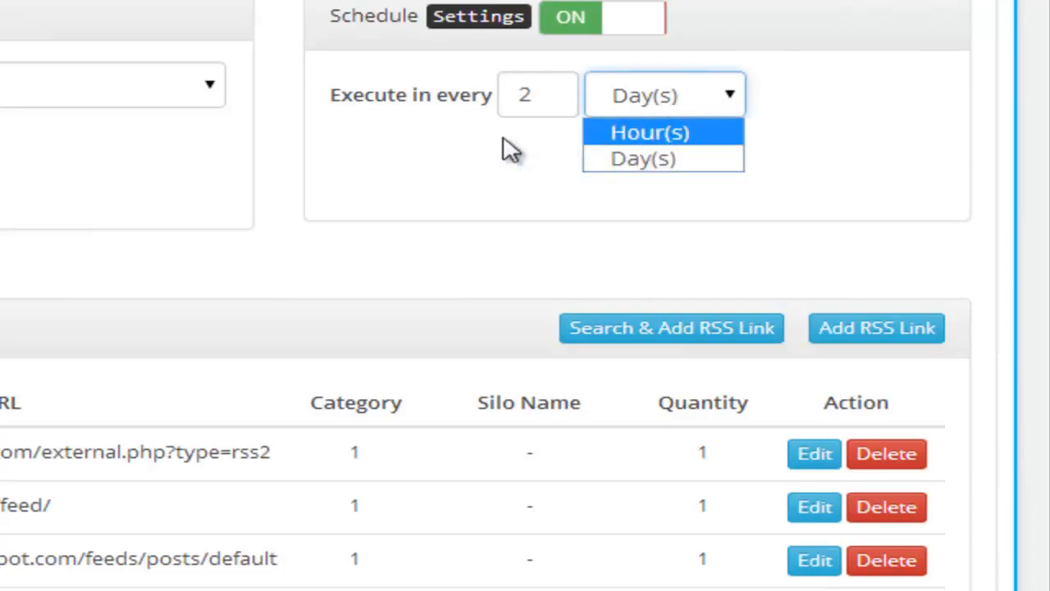
left_click(644, 159)
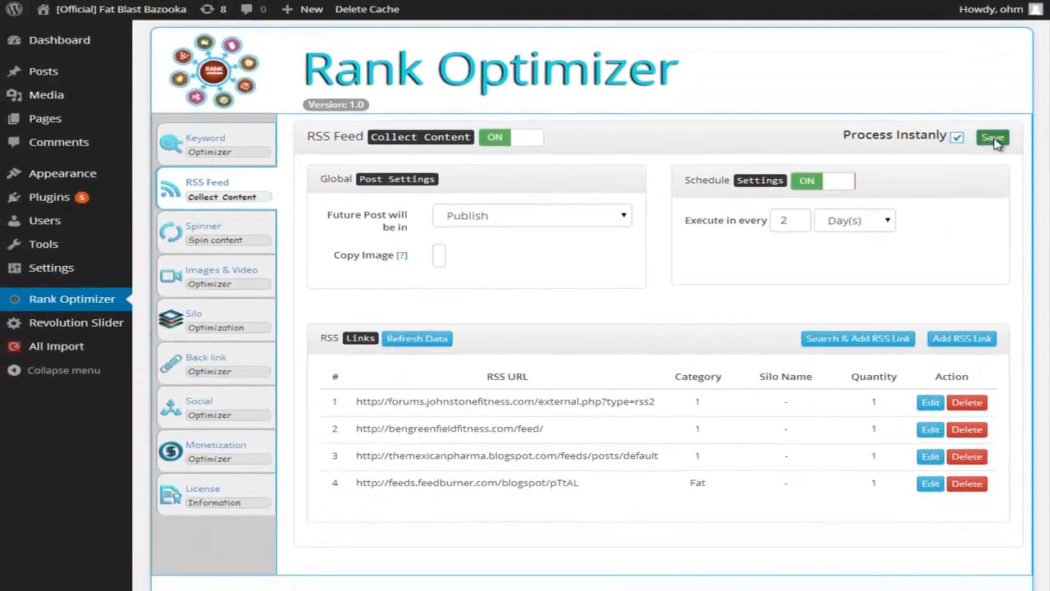
left_click(993, 137)
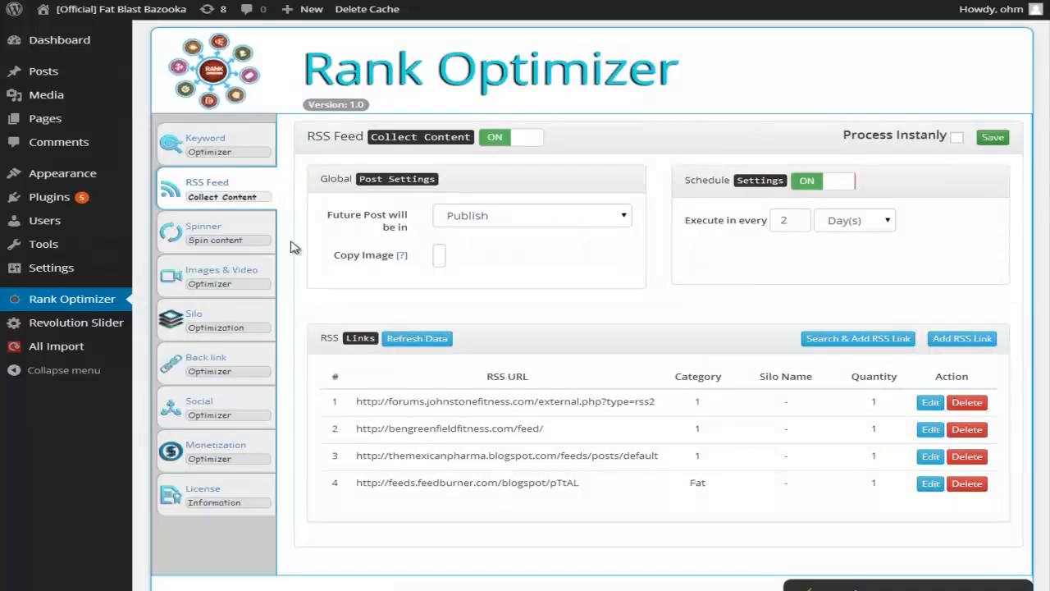
In Spinner settings, try switching the selected spinner to Spinrewriter.
left_click(215, 232)
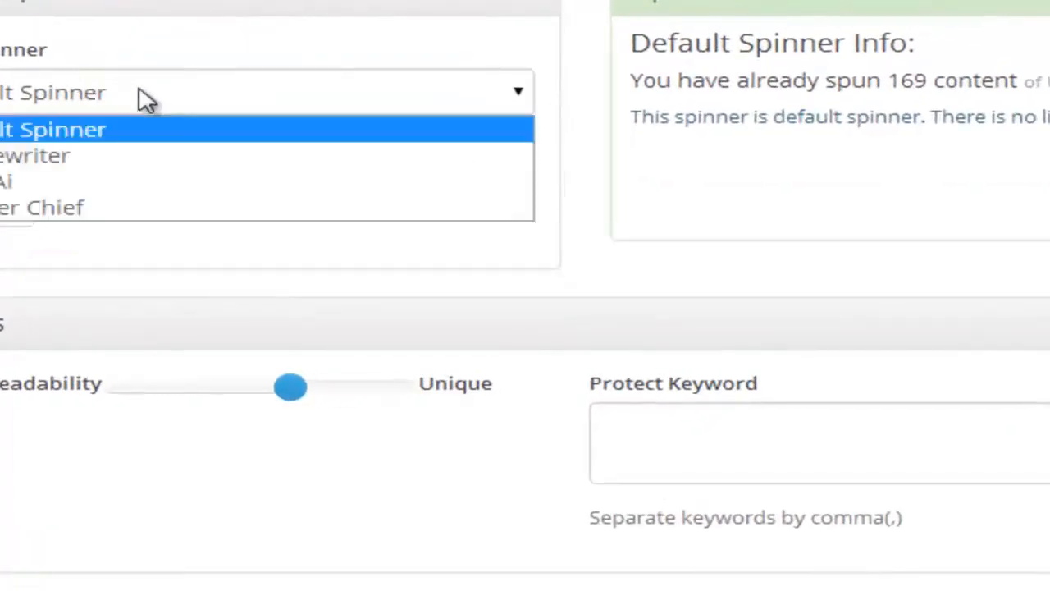
left_click(54, 128)
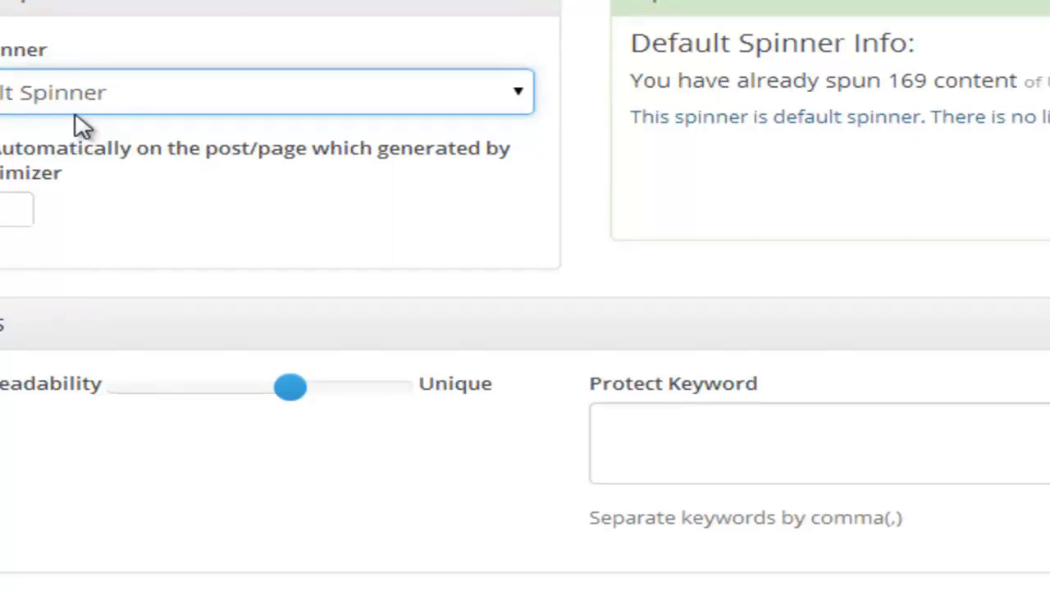
left_click(262, 92)
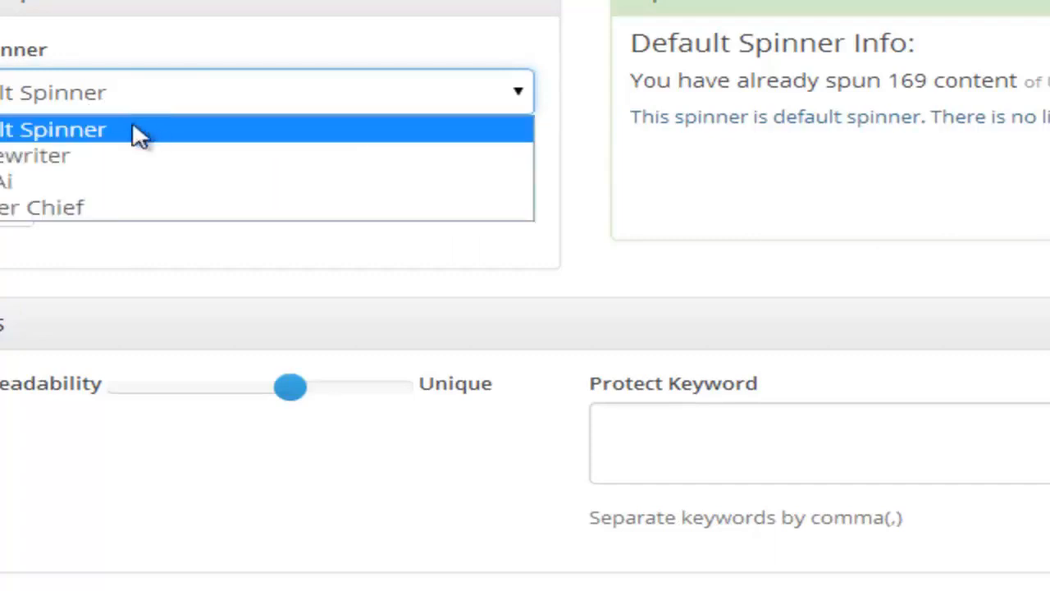
mouse_move(62, 156)
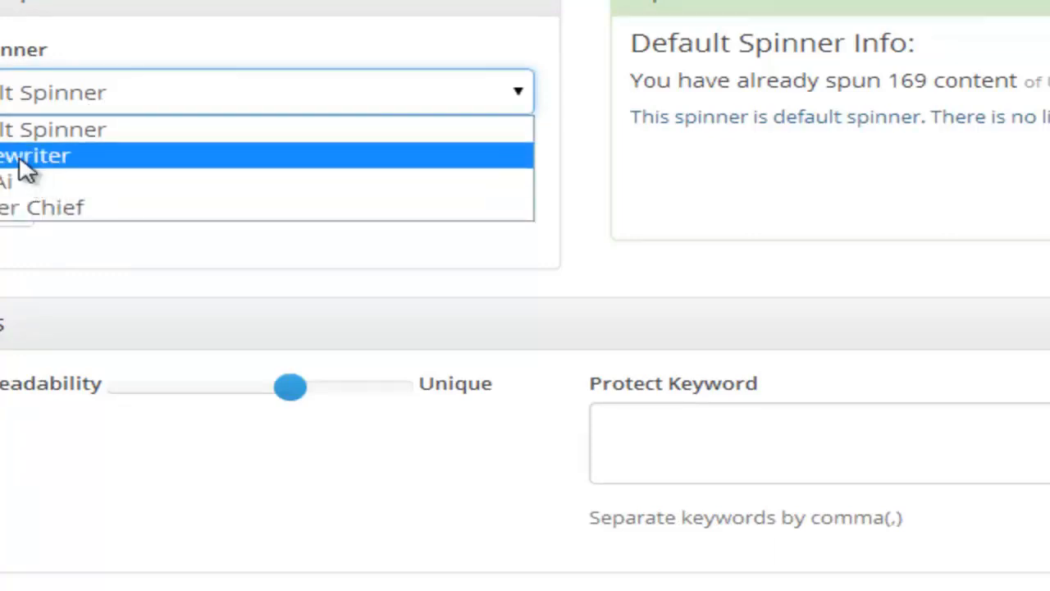
left_click(35, 155)
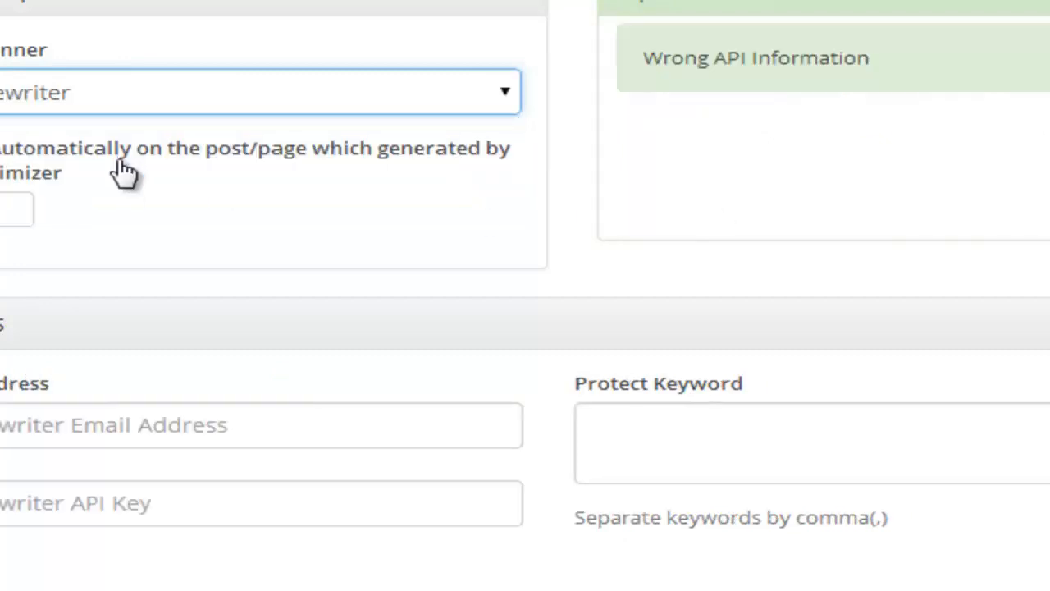
mouse_move(316, 460)
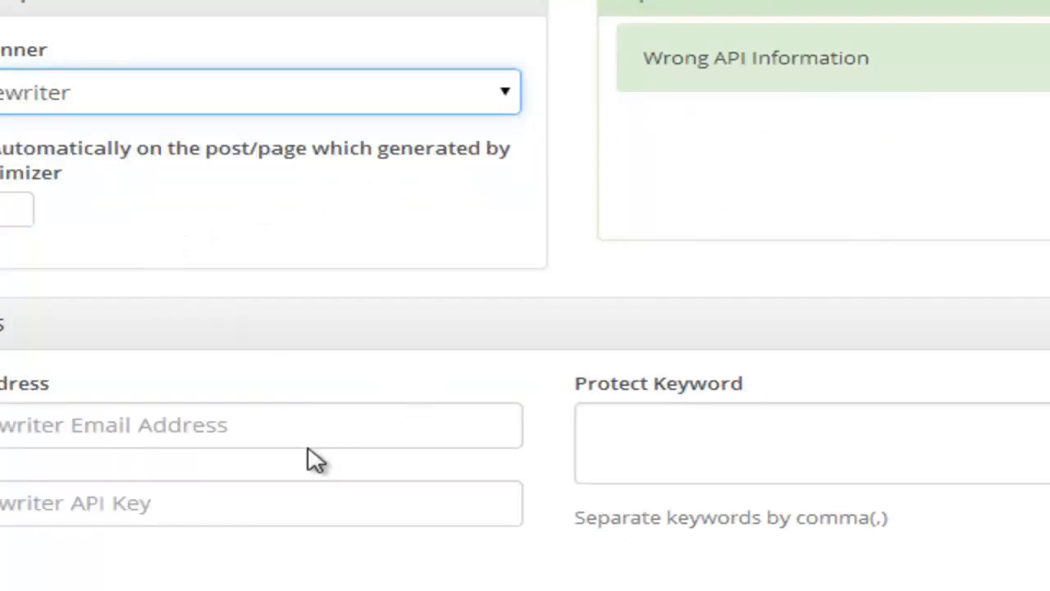
Adjust the readability slider, protect keyword 'fat', and return to Default Spinner.
left_click(260, 425)
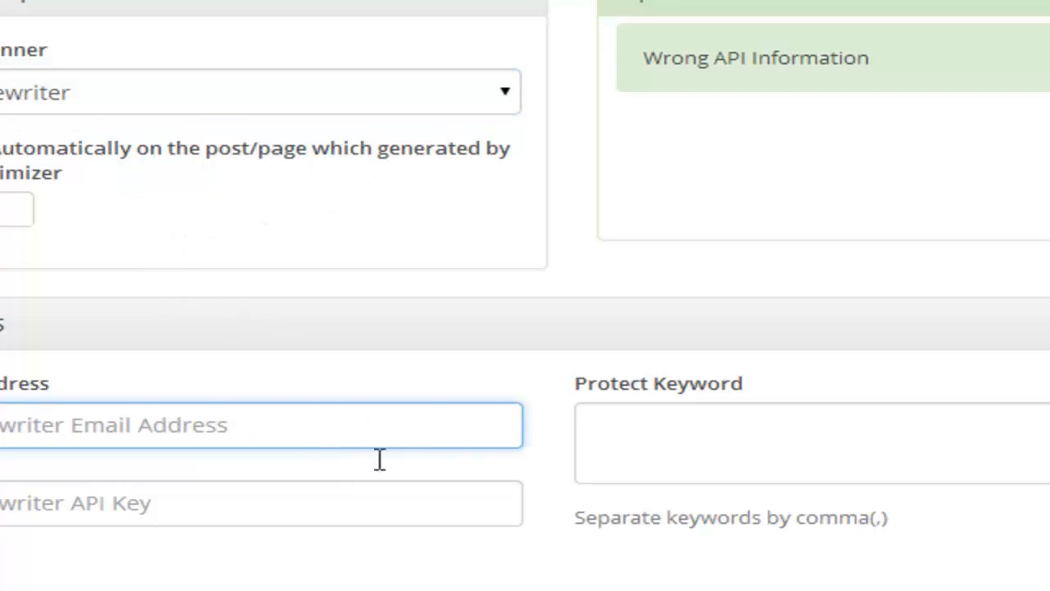
scroll("down", 3)
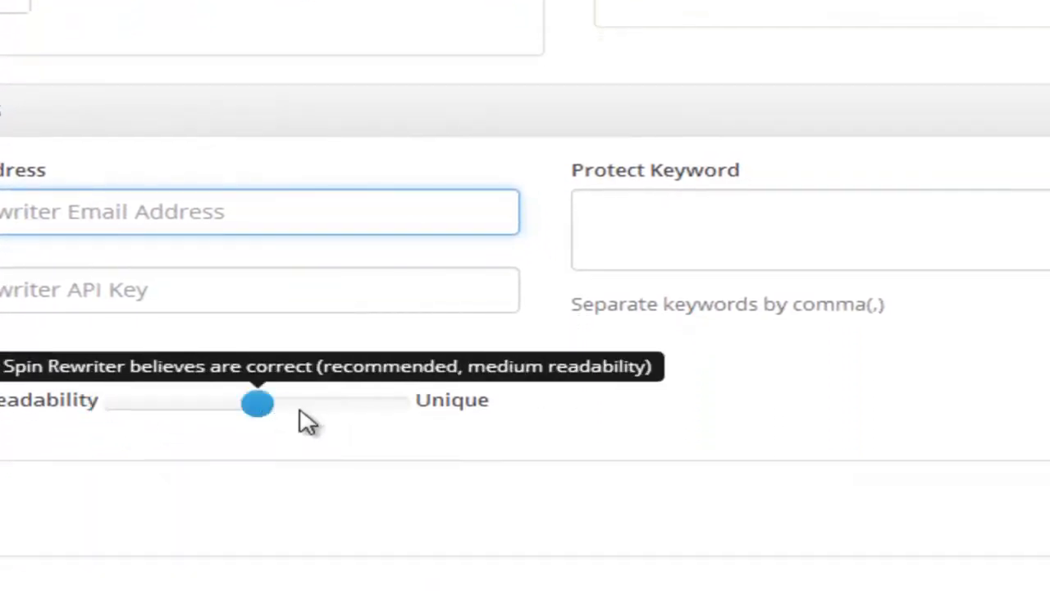
left_click_drag(258, 401, 104, 402)
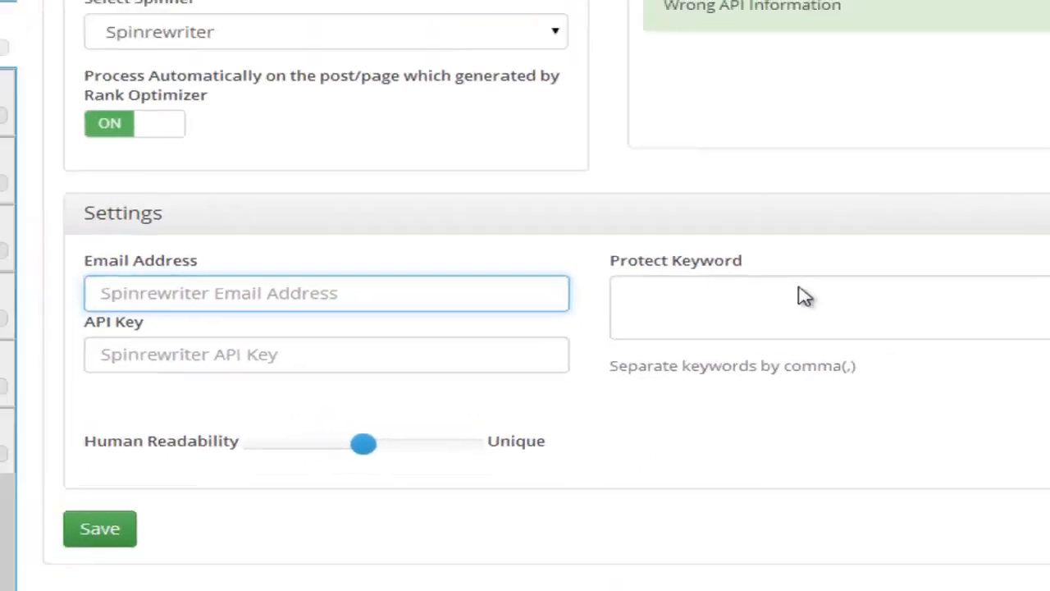
type("fat")
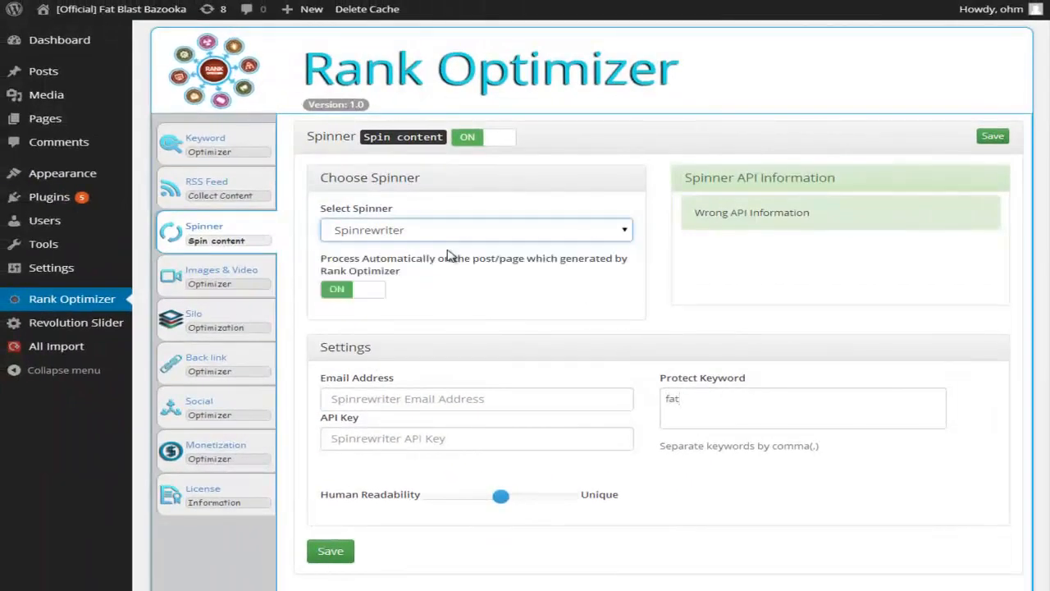
left_click(475, 230)
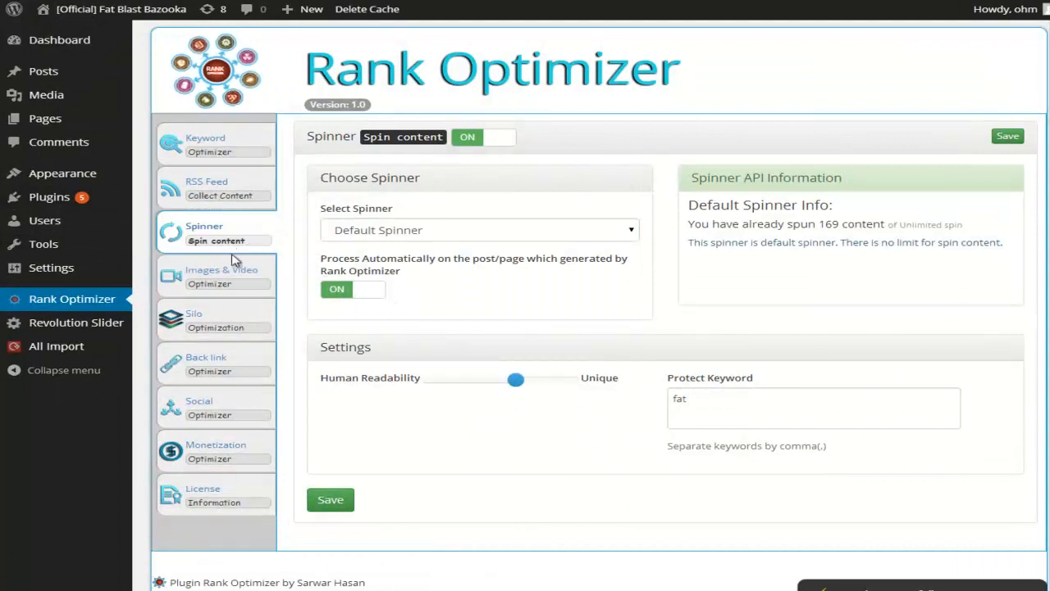
Search Images & Video for 'fat loss' and choose the second image.
left_click(221, 276)
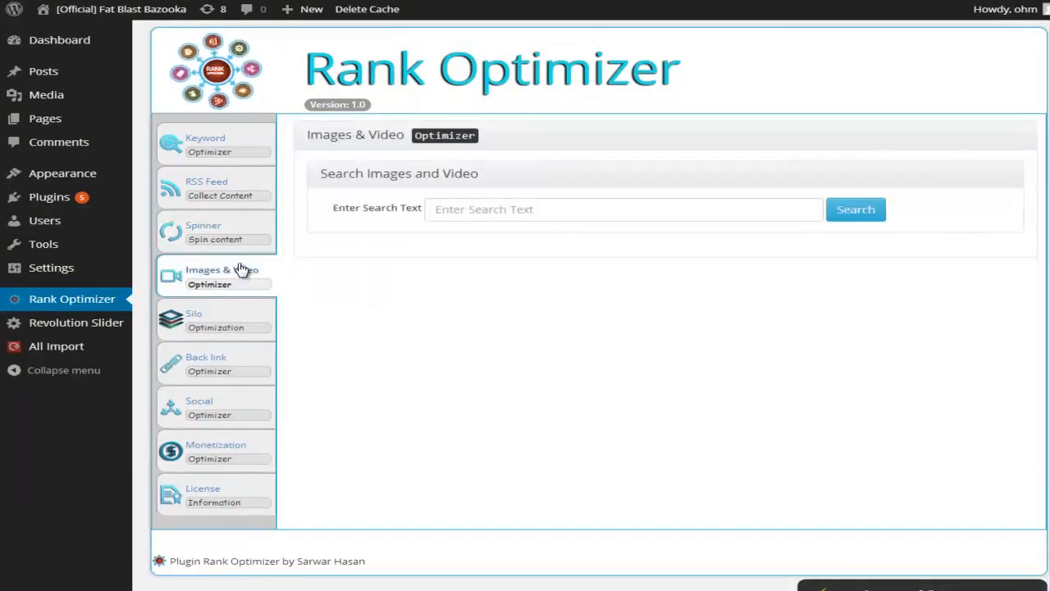
left_click(623, 208)
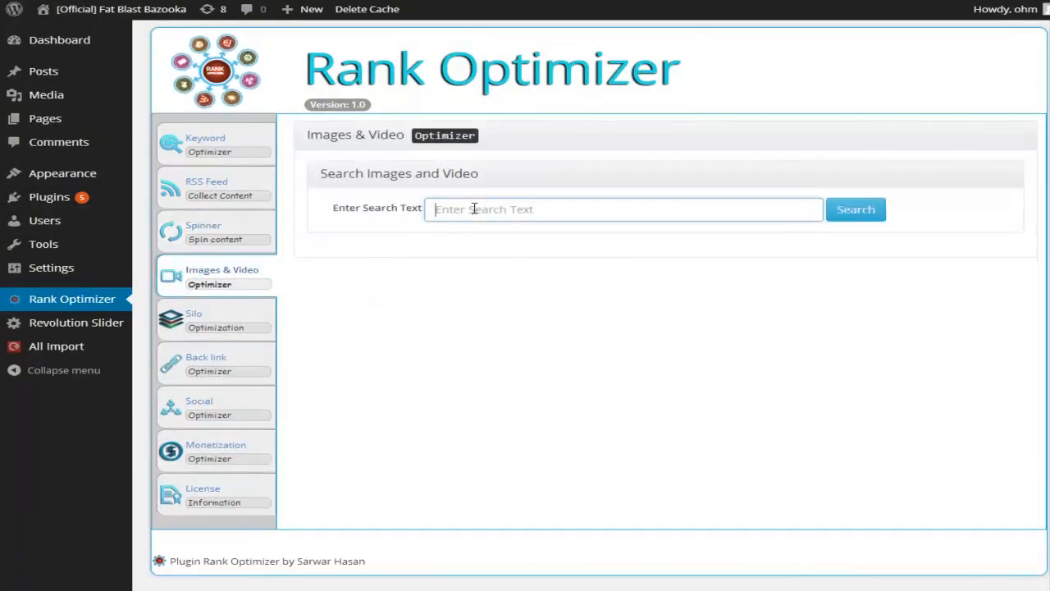
type("f")
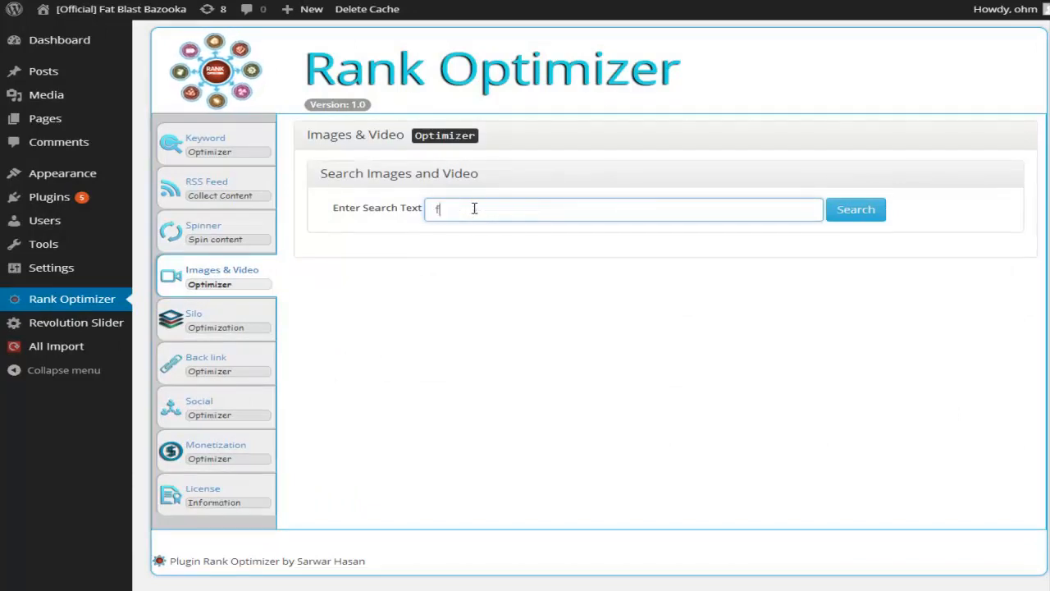
left_click(855, 209)
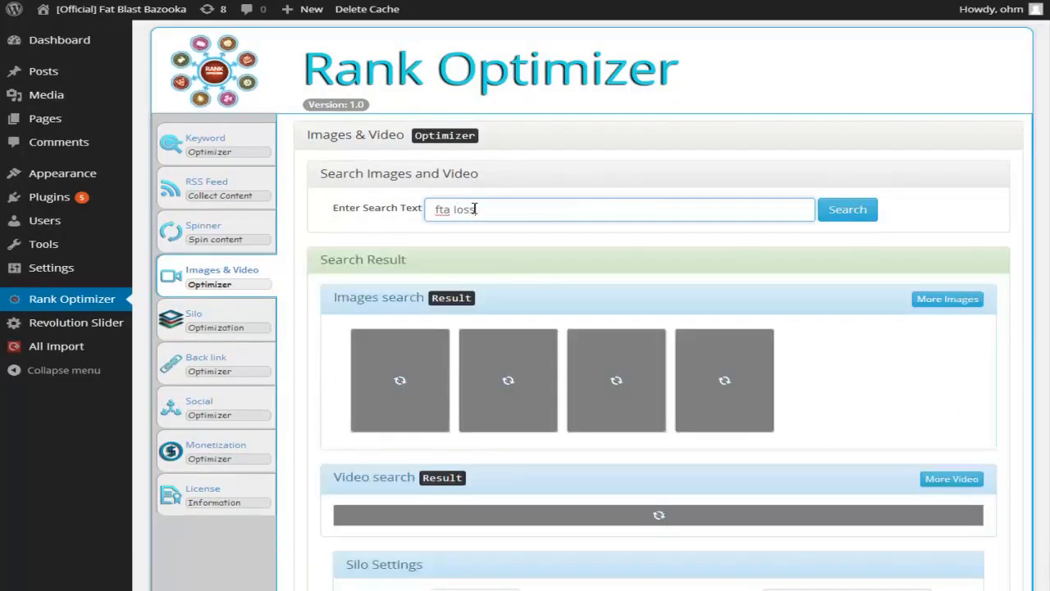
left_click(848, 209)
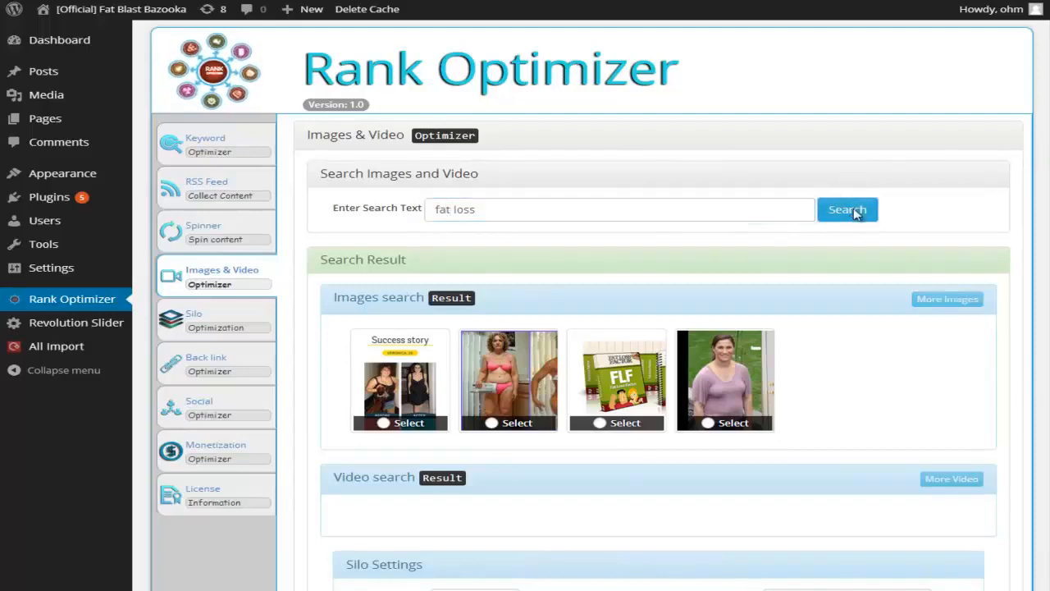
left_click(847, 209)
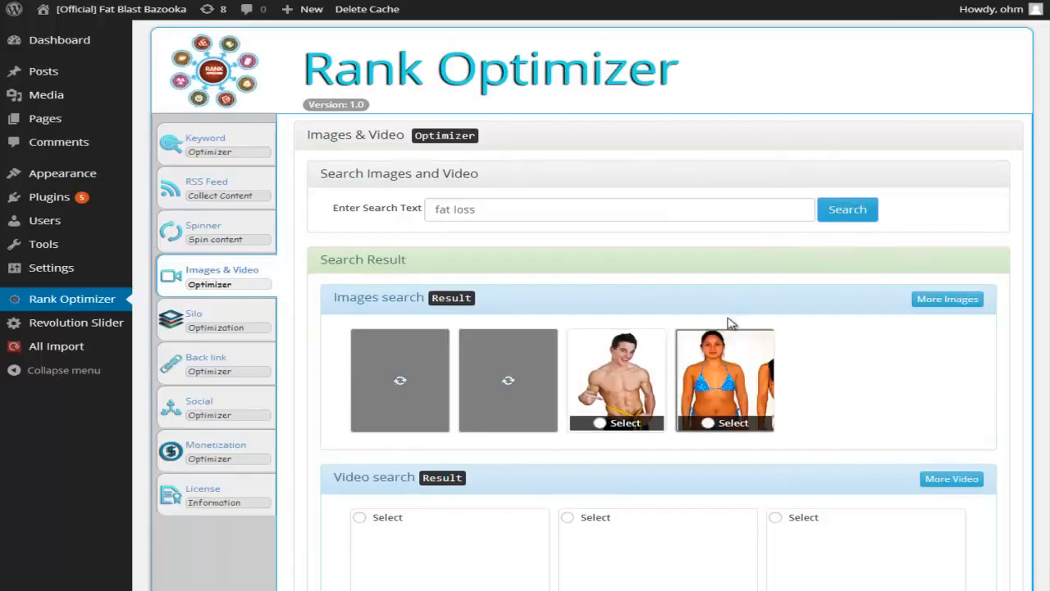
scroll("down", 3)
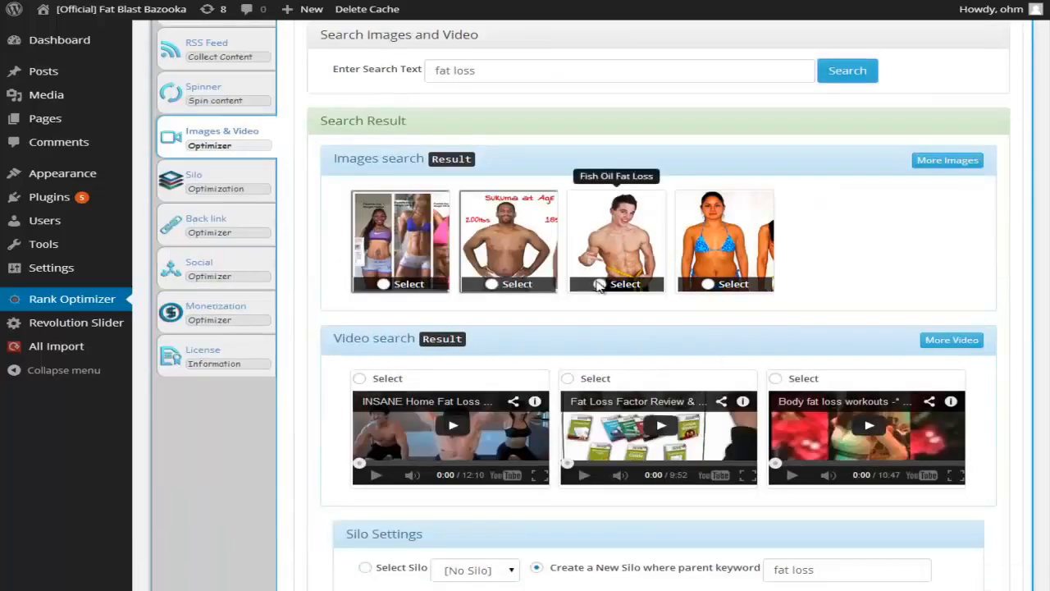
mouse_move(509, 263)
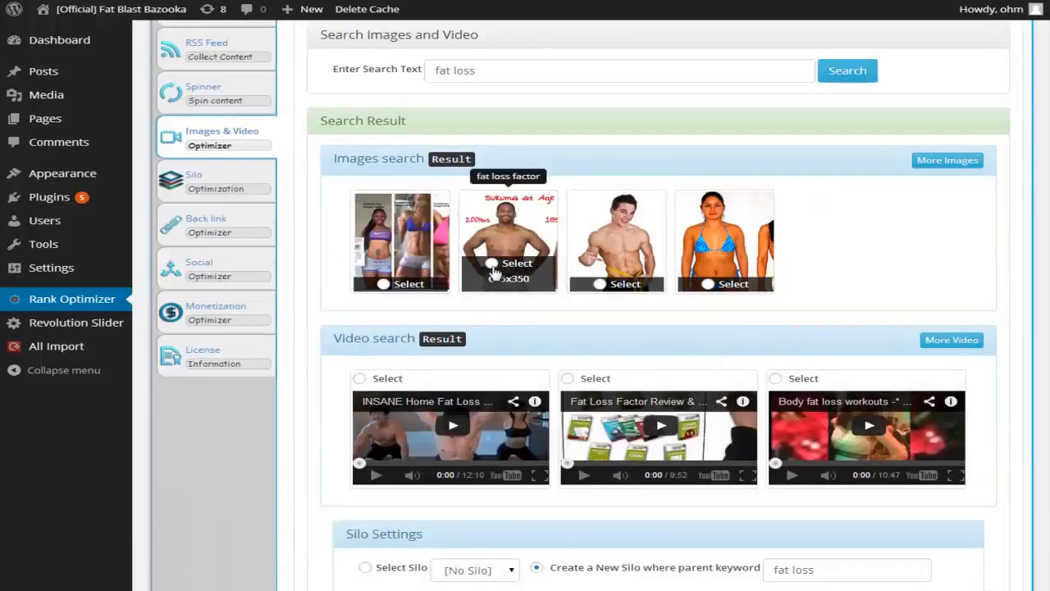
Load more video results and choose the sixth video.
scroll("down", 3)
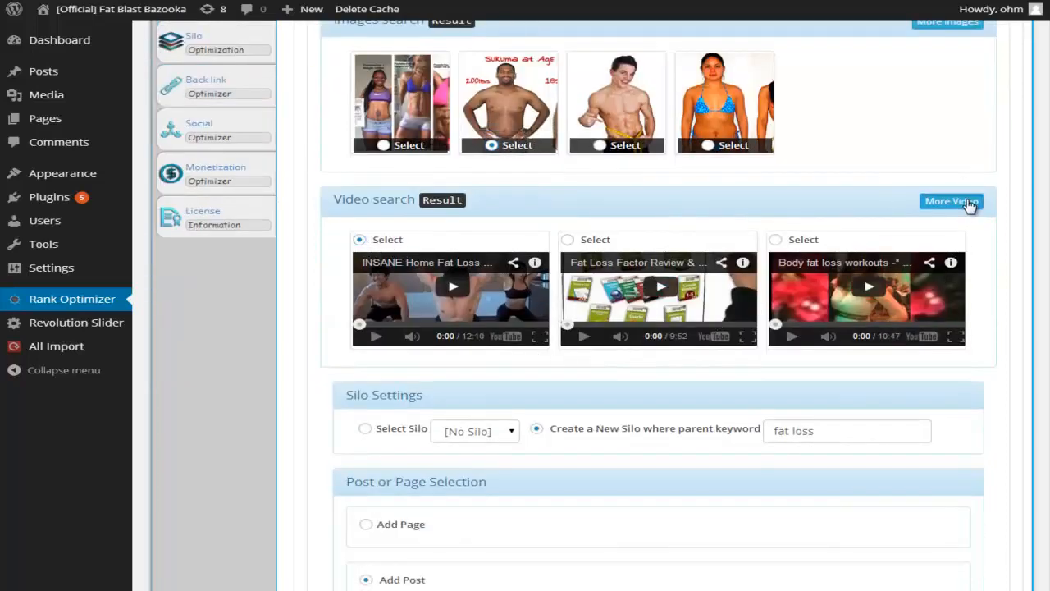
left_click(951, 201)
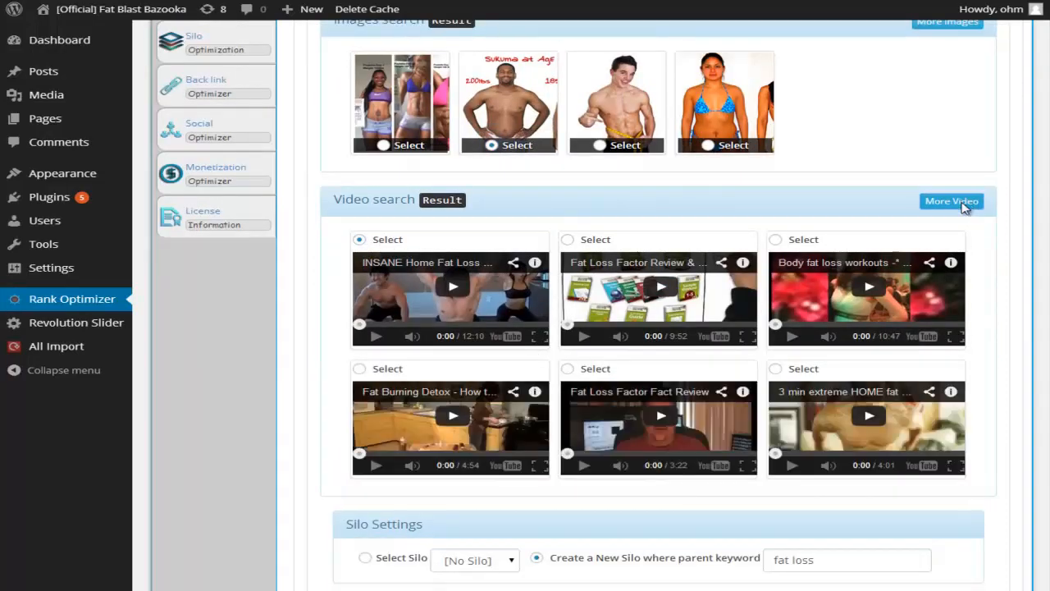
scroll("down", 3)
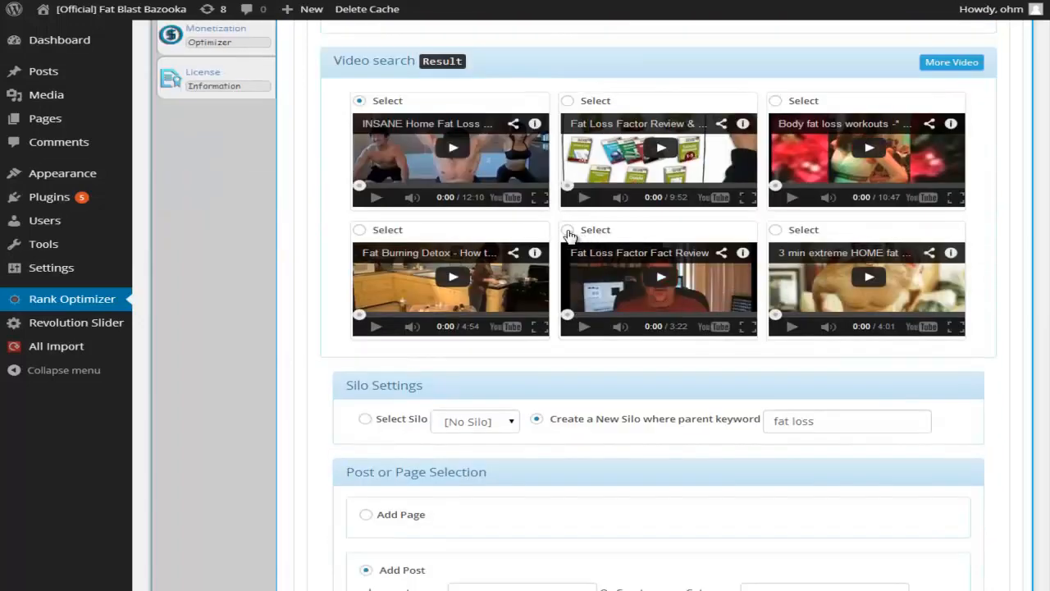
mouse_move(778, 233)
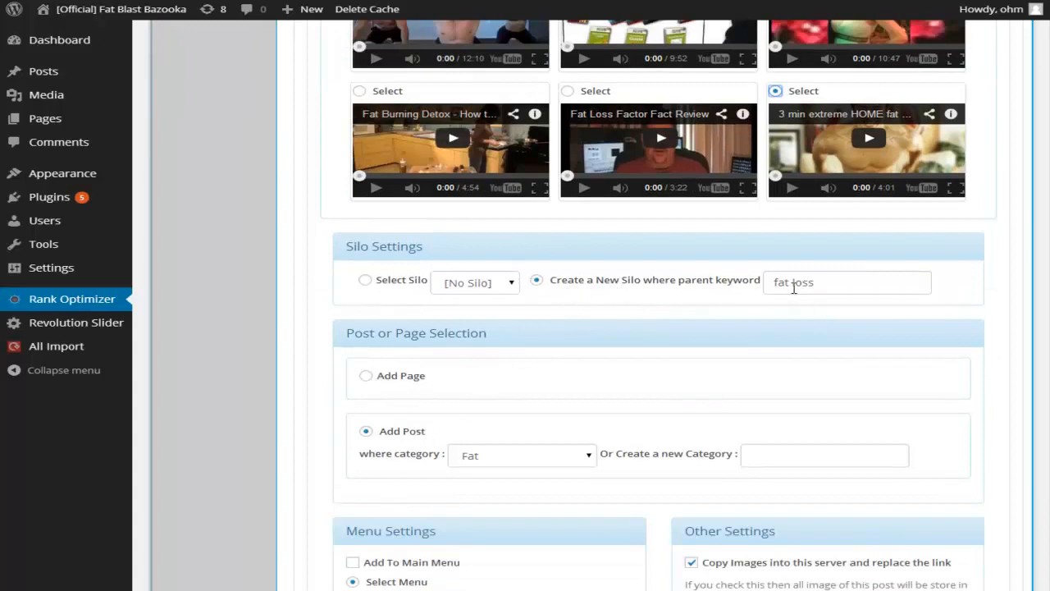
Rerun the media search as 'fat loss tutorials', then revert to 'fat loss' results.
left_click(365, 280)
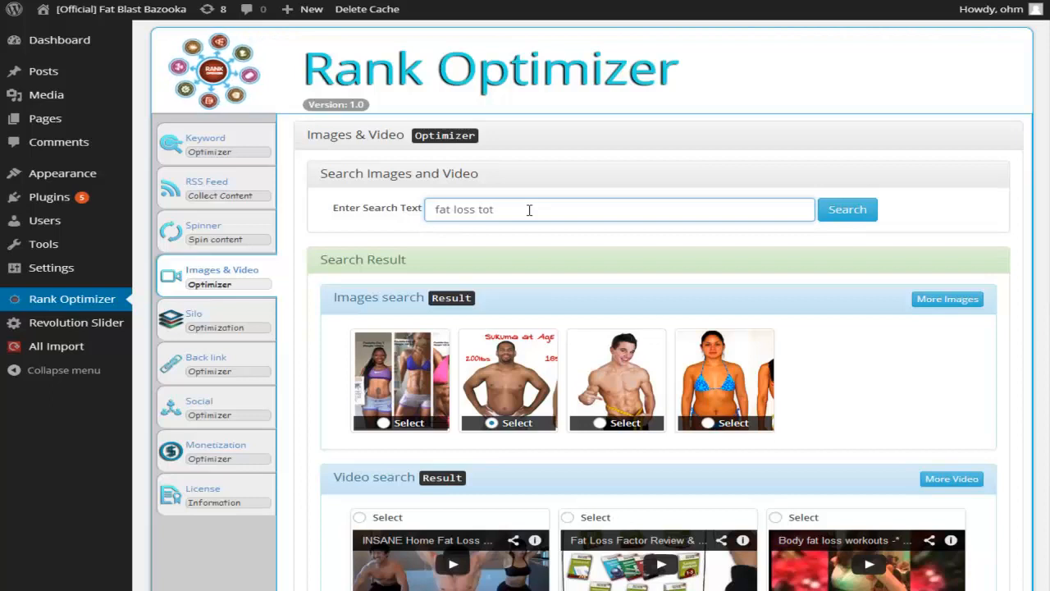
type("ut")
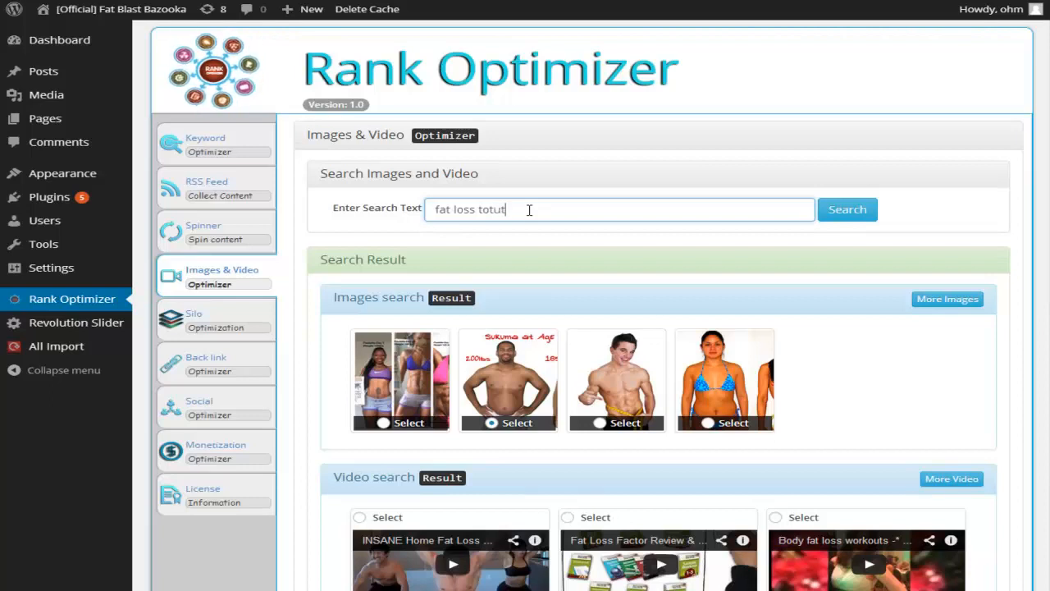
key("backspace")
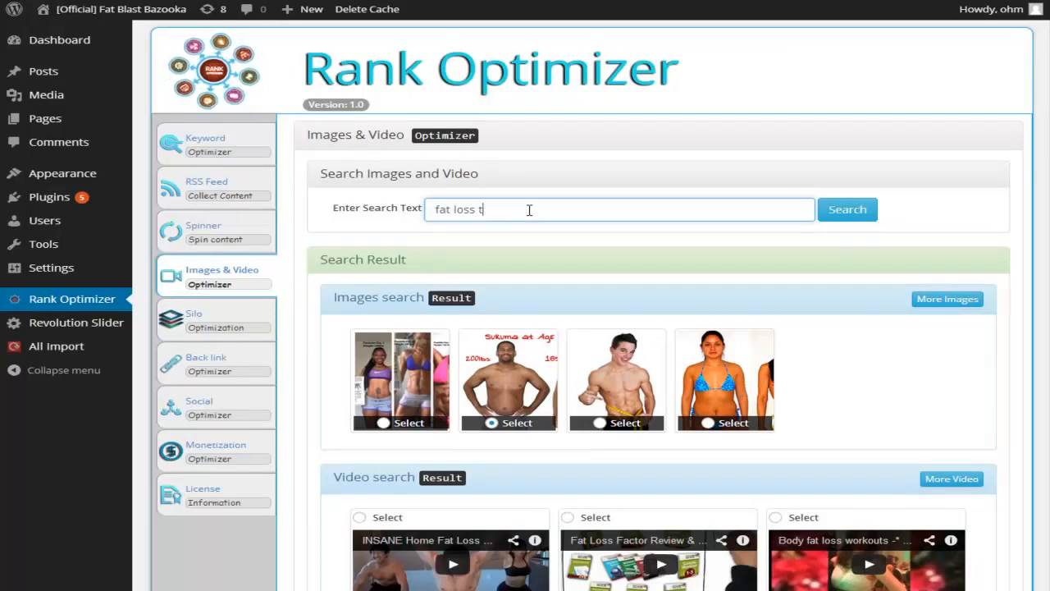
type("utotials")
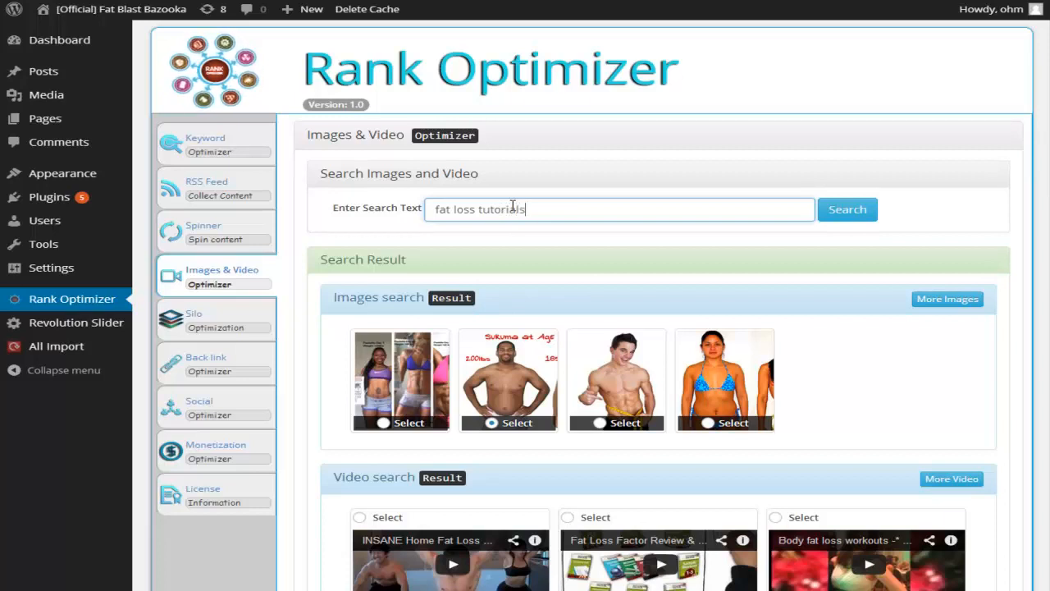
left_click(847, 210)
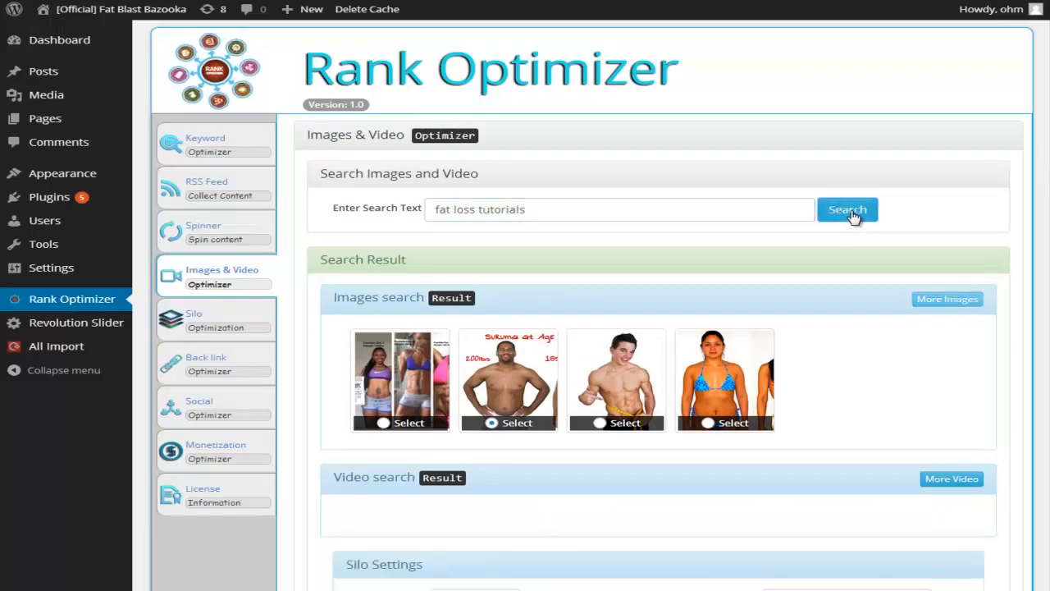
left_click(847, 209)
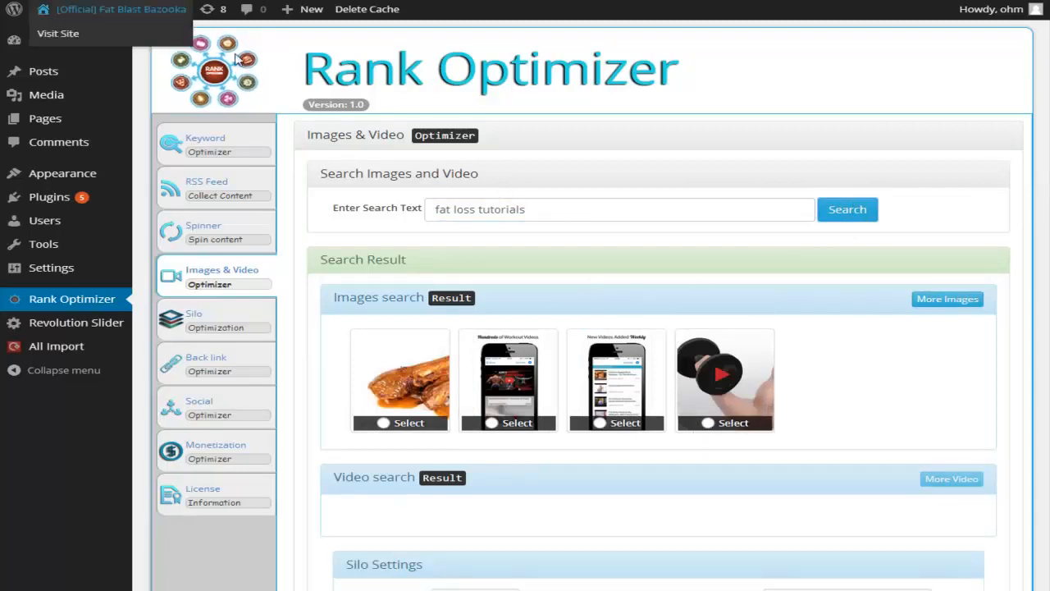
double_click(501, 208)
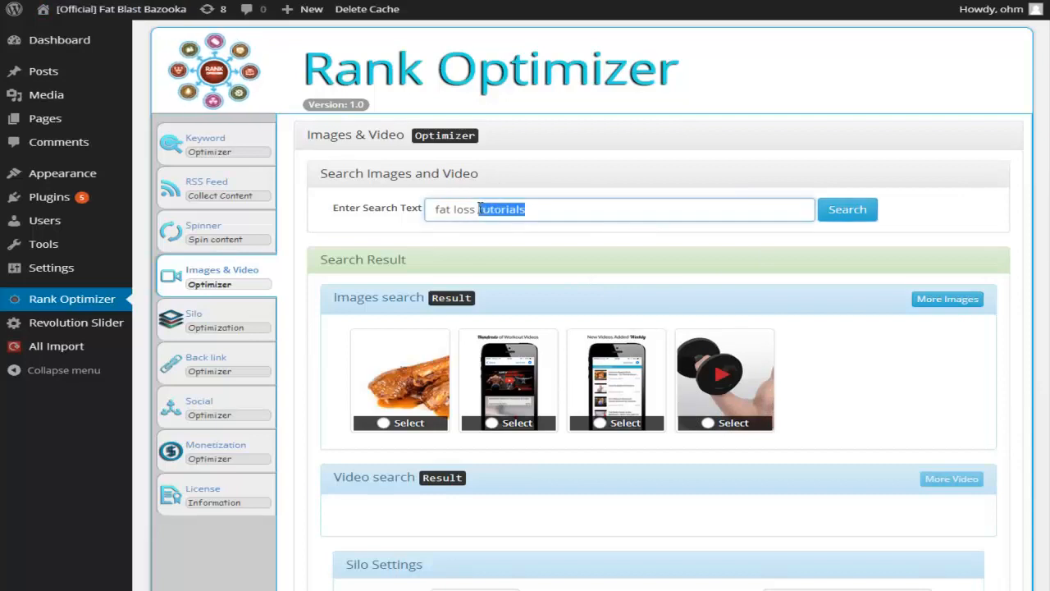
left_click(847, 209)
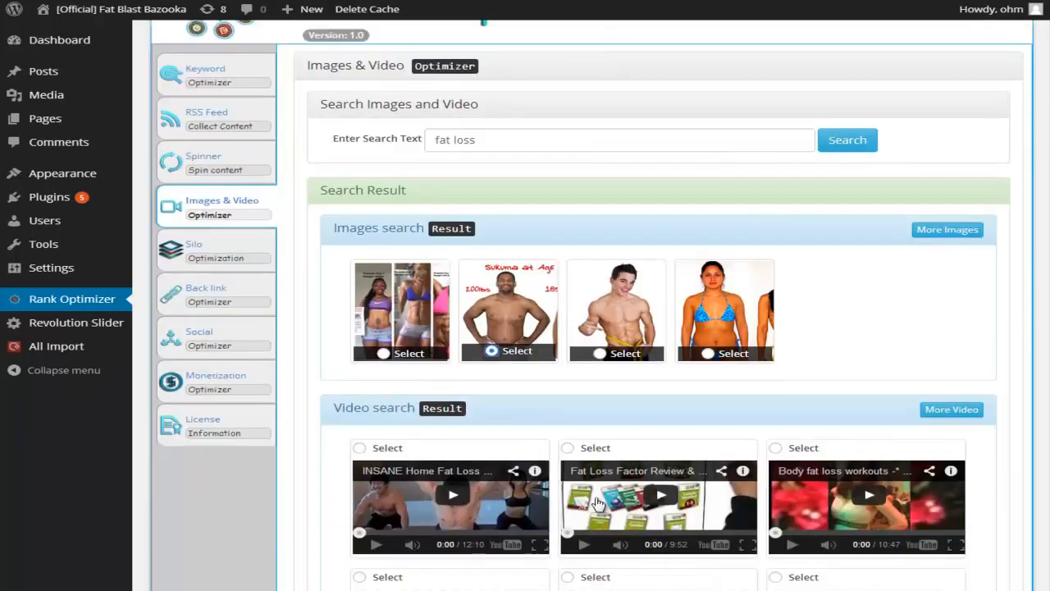
In Silo Settings, set category Fat Loss and add the post to the main menu.
scroll("down", 3)
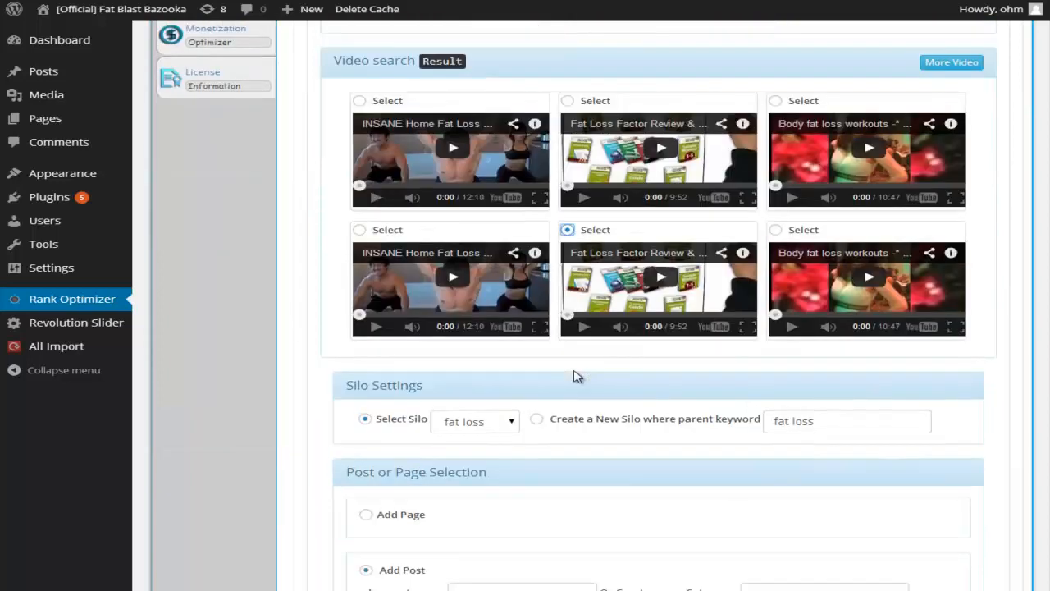
scroll("down", 3)
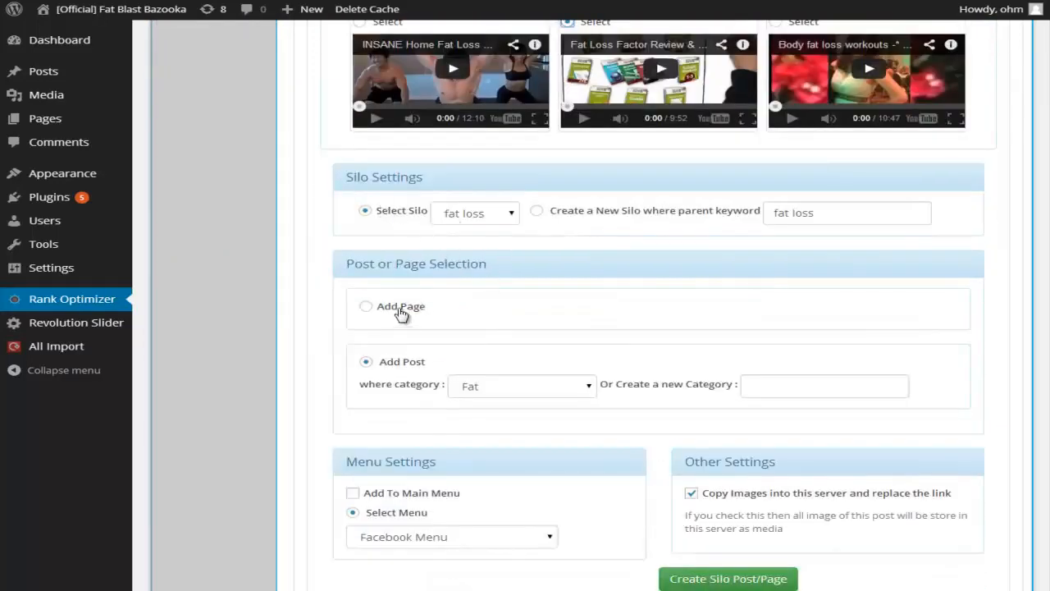
left_click(520, 385)
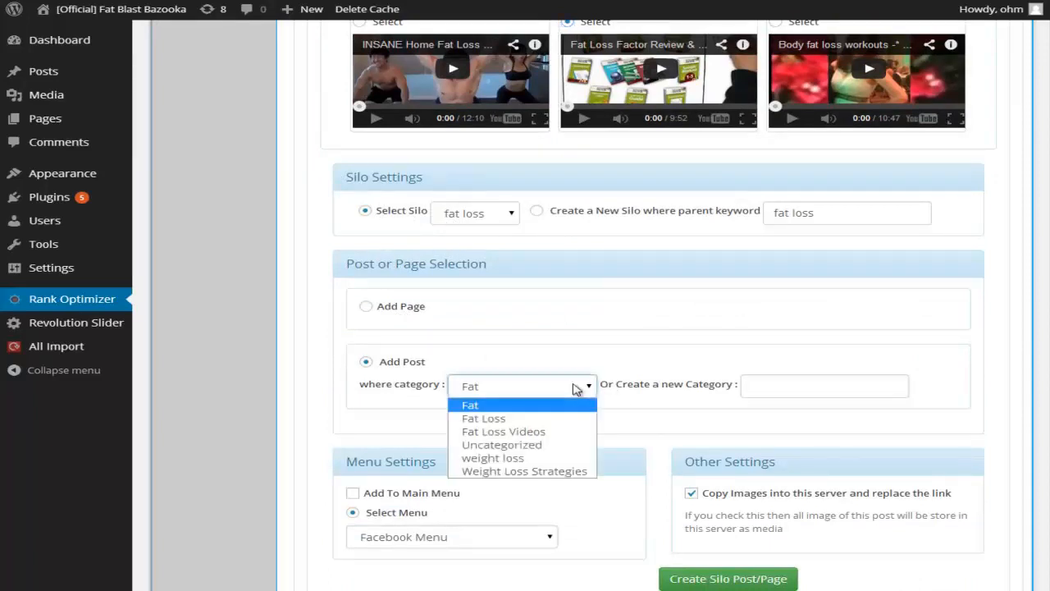
left_click(483, 418)
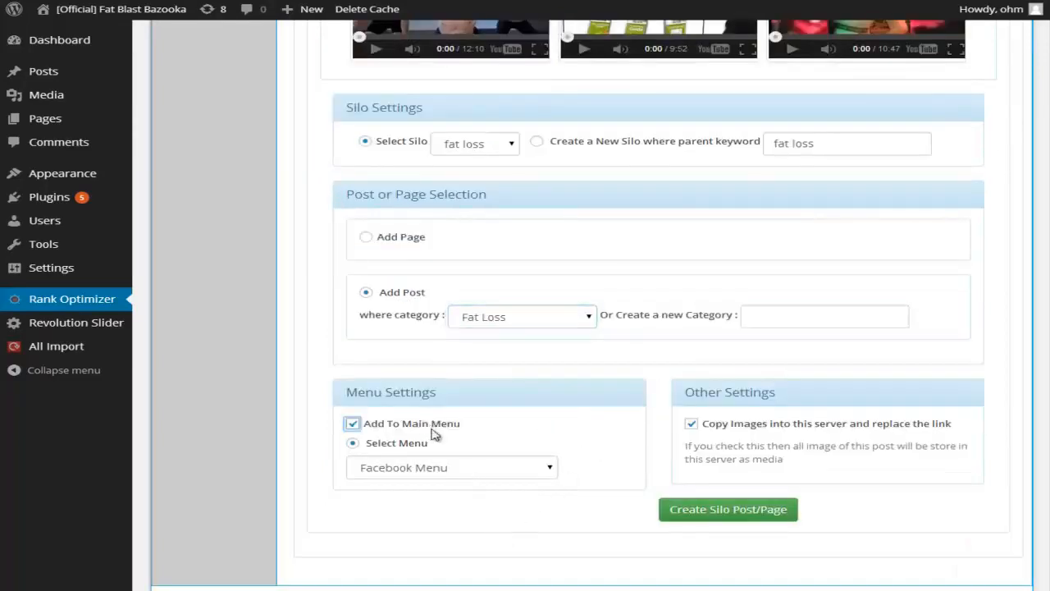
left_click(452, 467)
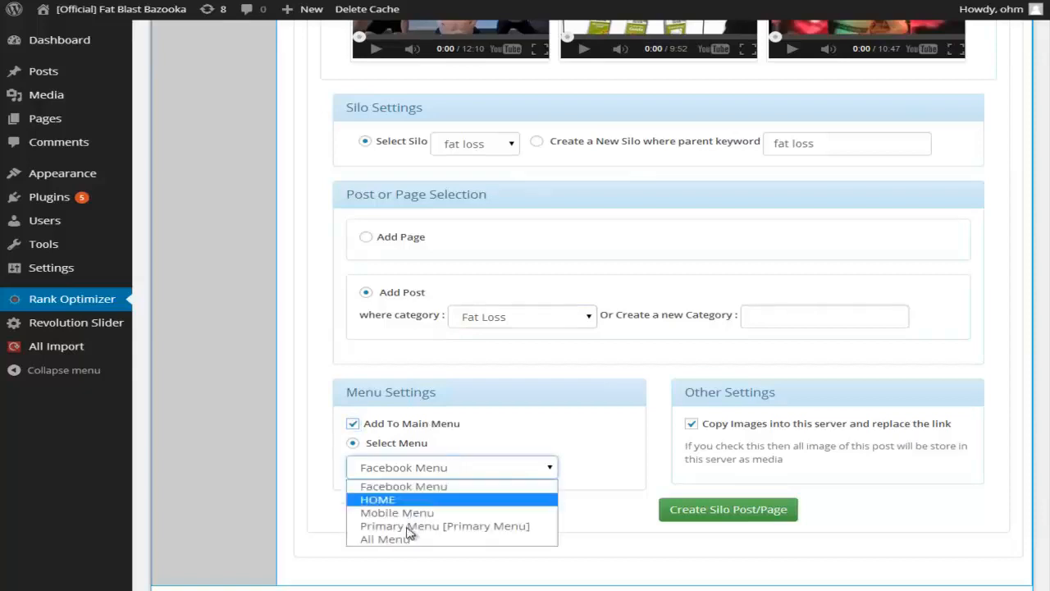
left_click(385, 539)
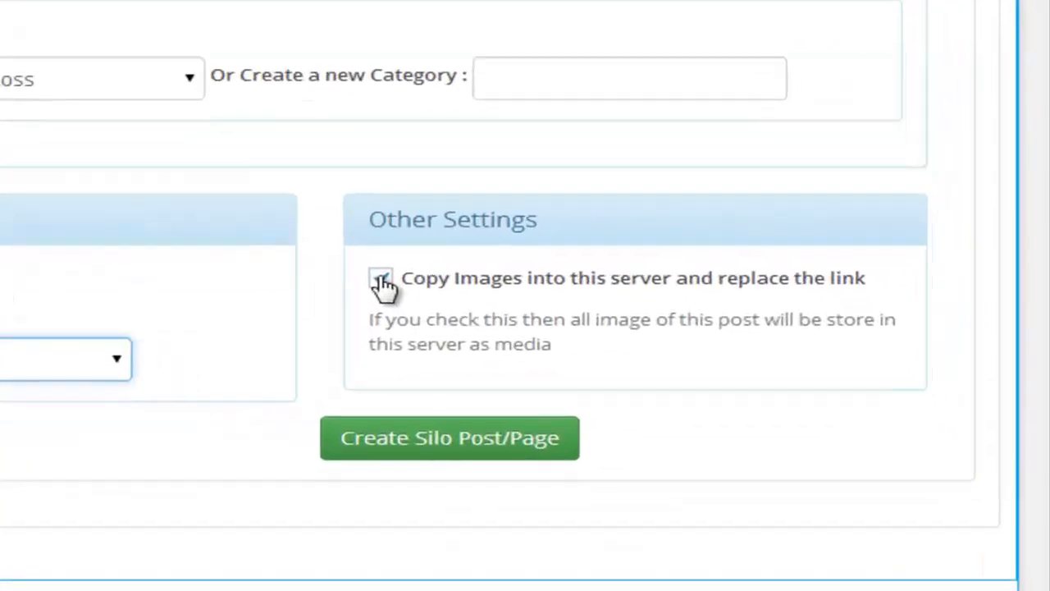
Keep Copy Images to server checked and create the silo post.
left_click(380, 277)
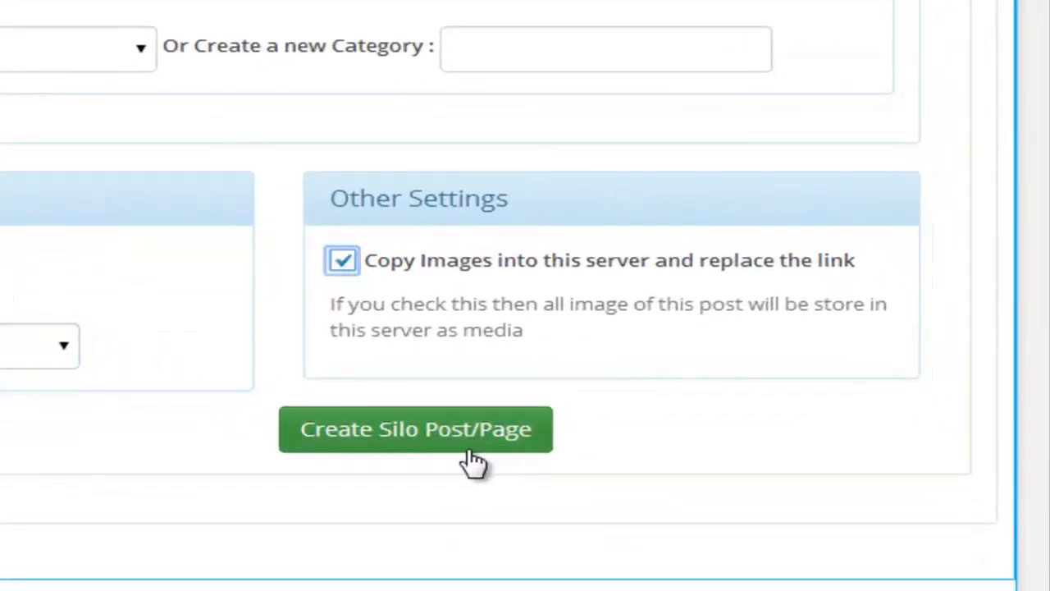
left_click(415, 429)
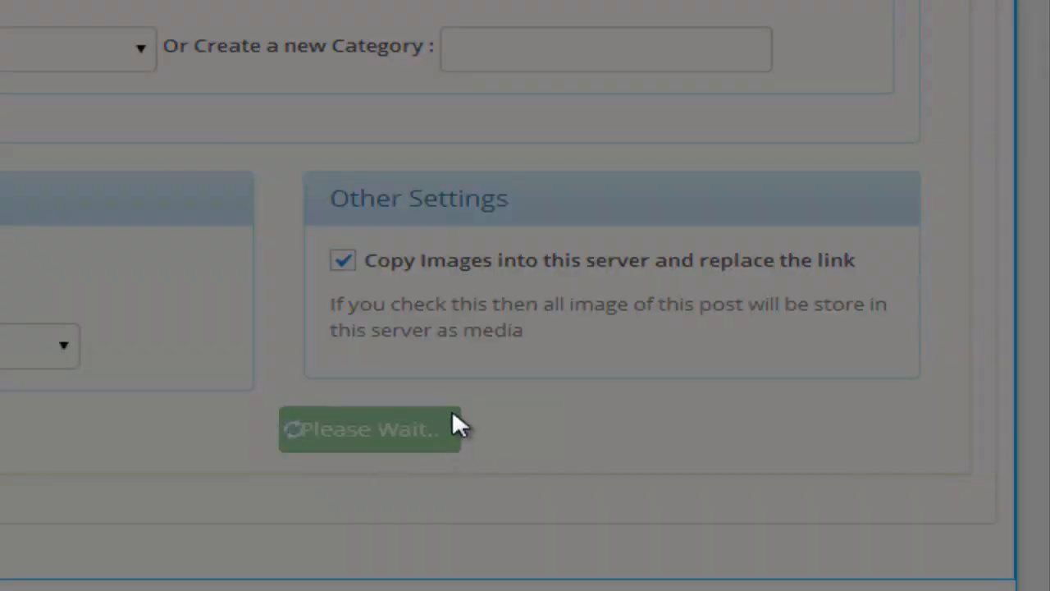
mouse_move(466, 426)
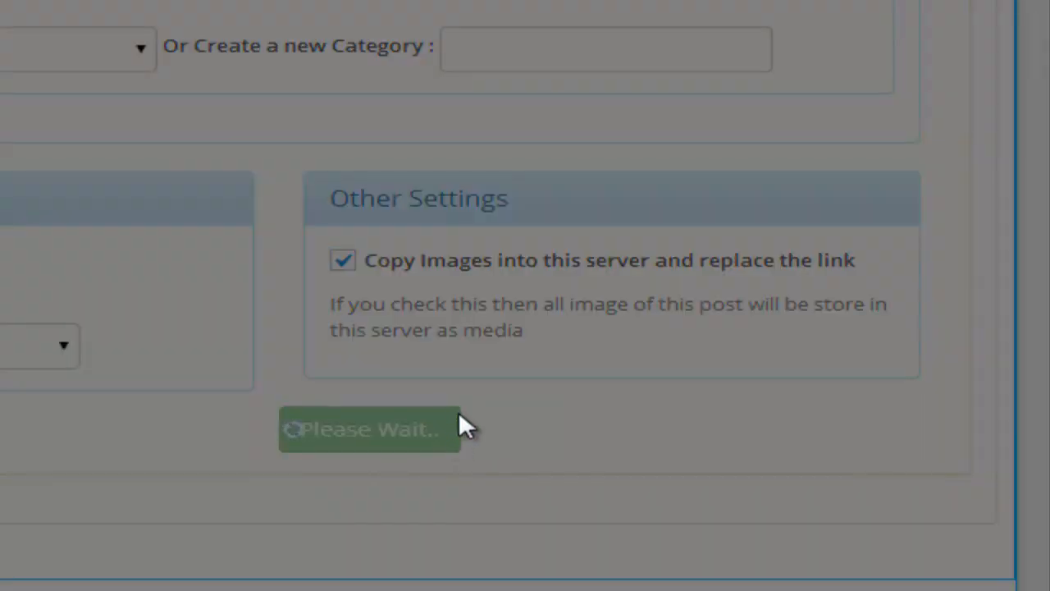
left_click(368, 428)
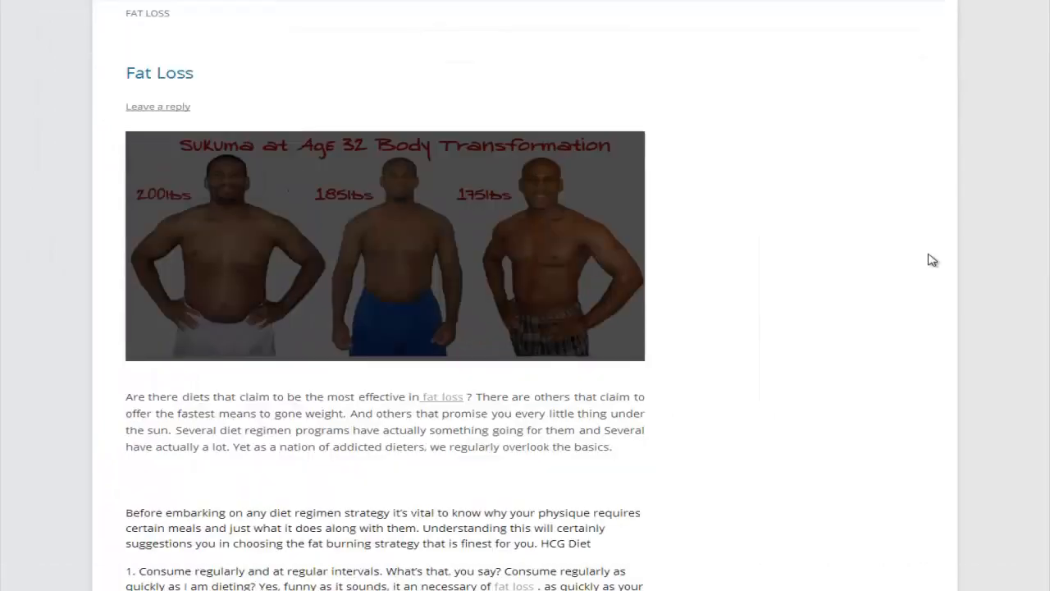
Scroll through the live Fat Loss post past its body transformation image and keyword links.
scroll("down", 3)
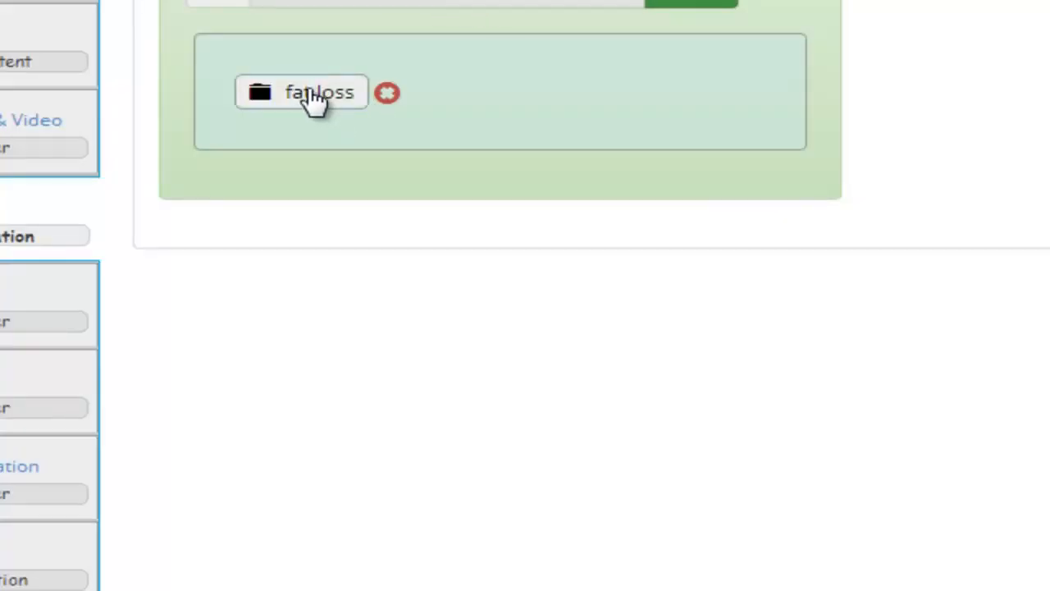
Expand the fat loss silo tree to reveal its six child posts, including Fat Loss and Weight Loss.
left_click(301, 92)
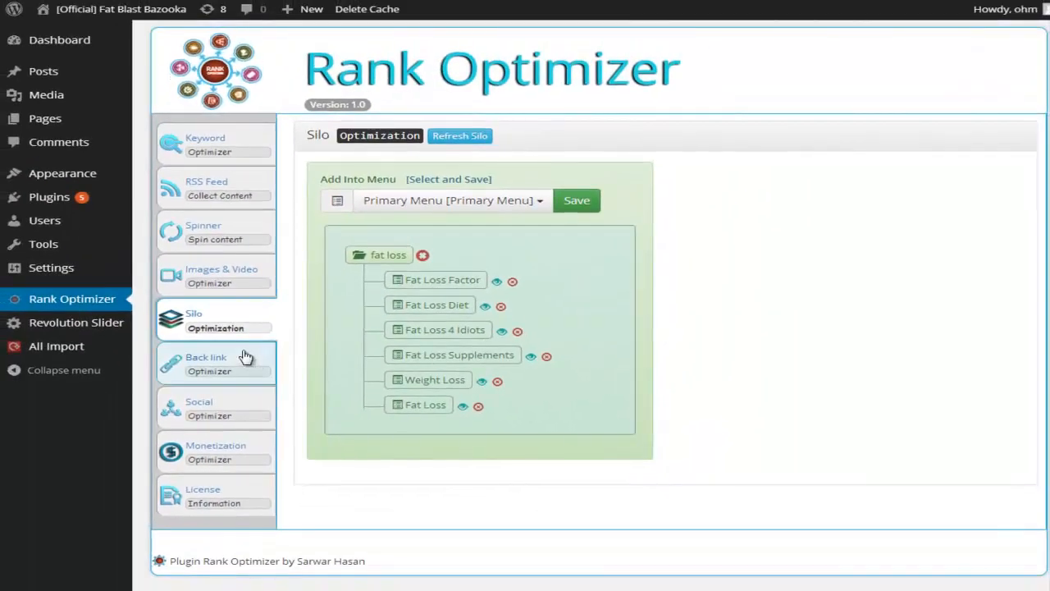
In Backlink Ping Request, check all common ping services and set Site URL (Blog URL) as ping address.
left_click(215, 364)
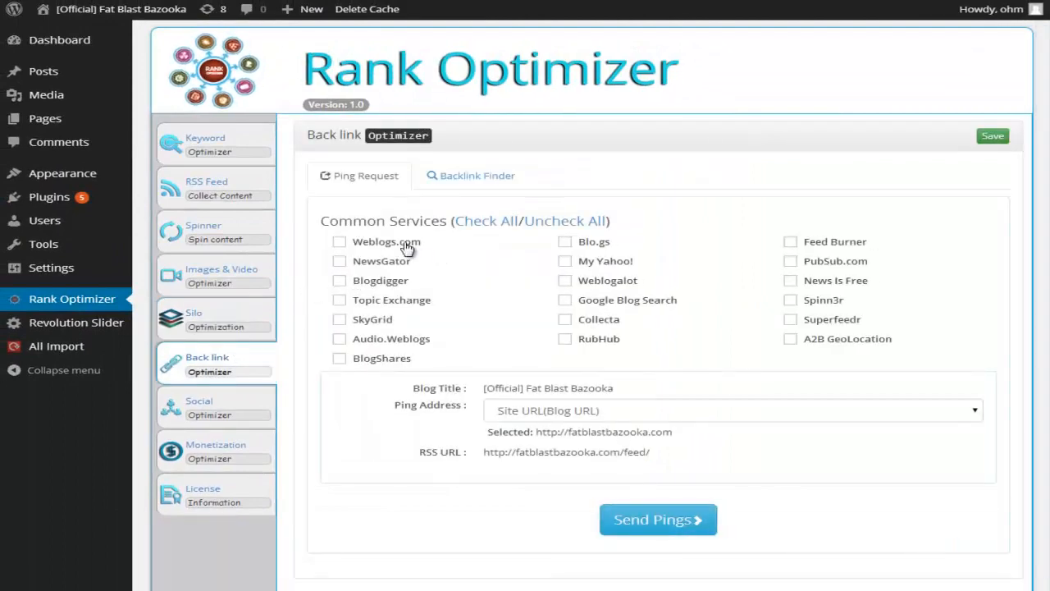
left_click(730, 410)
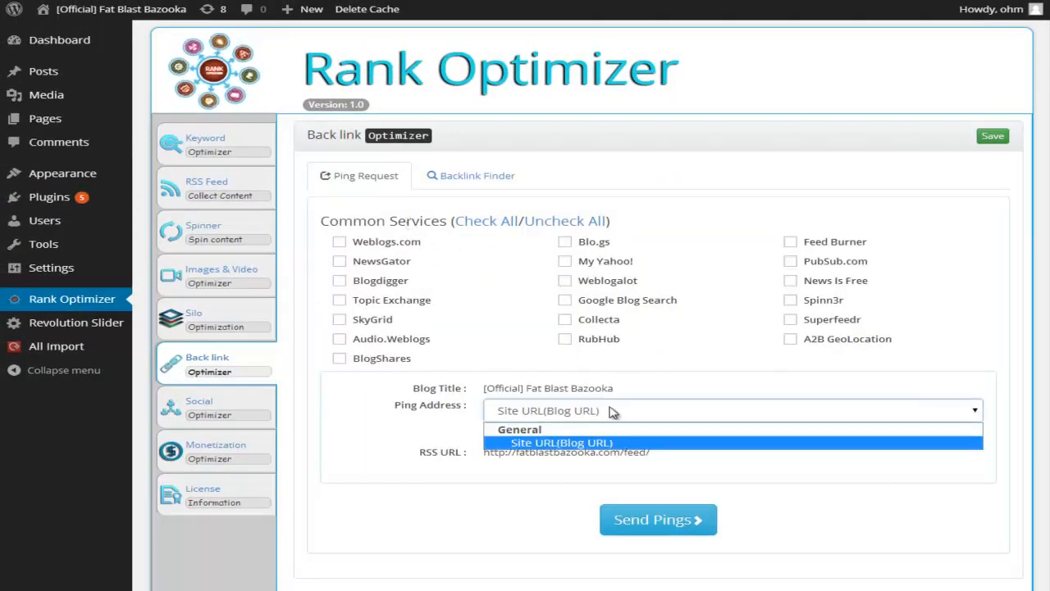
left_click(561, 442)
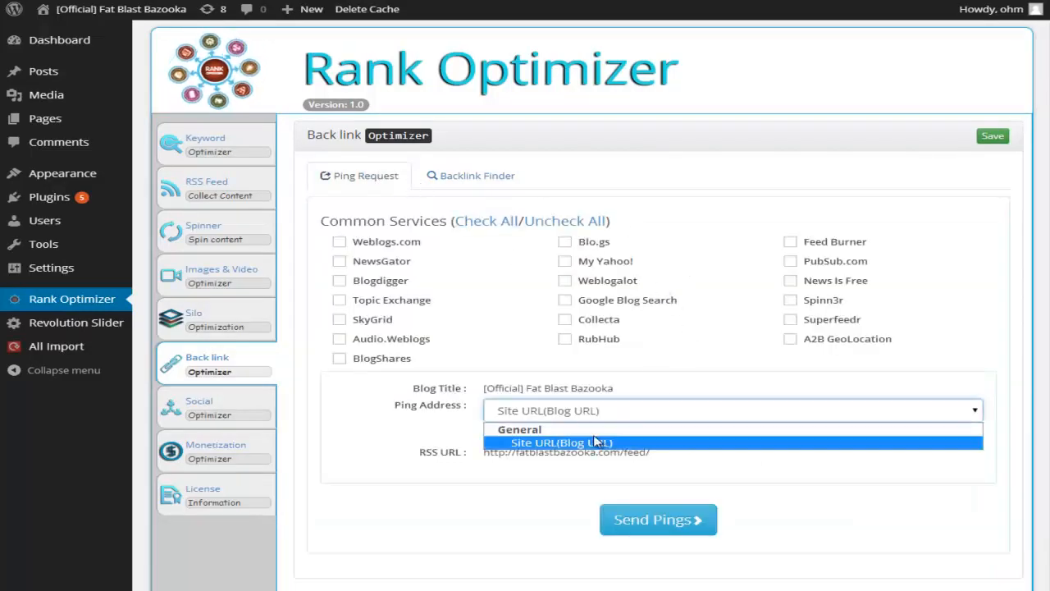
left_click(561, 442)
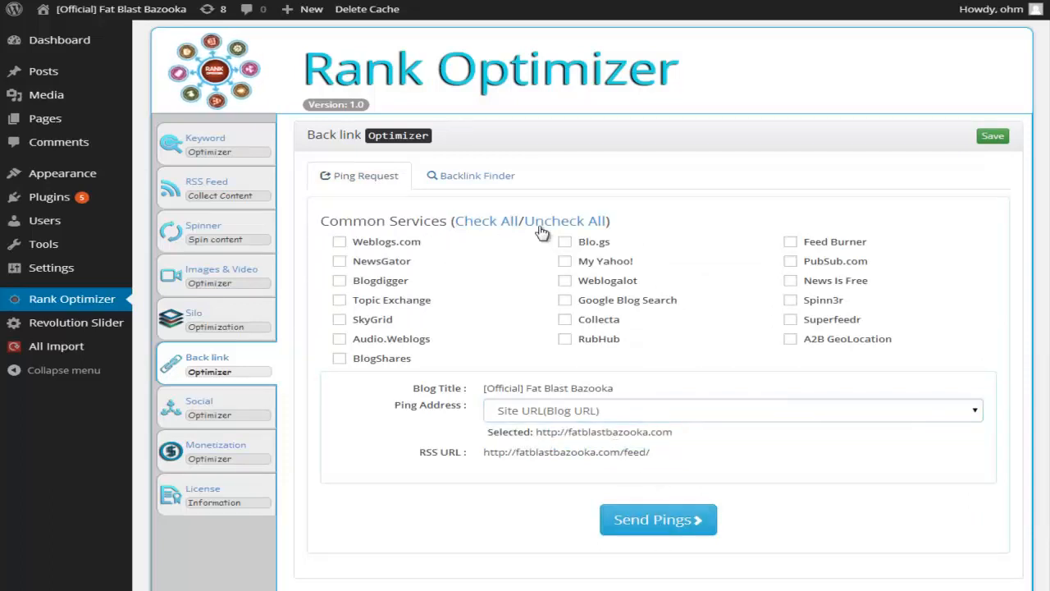
left_click(486, 220)
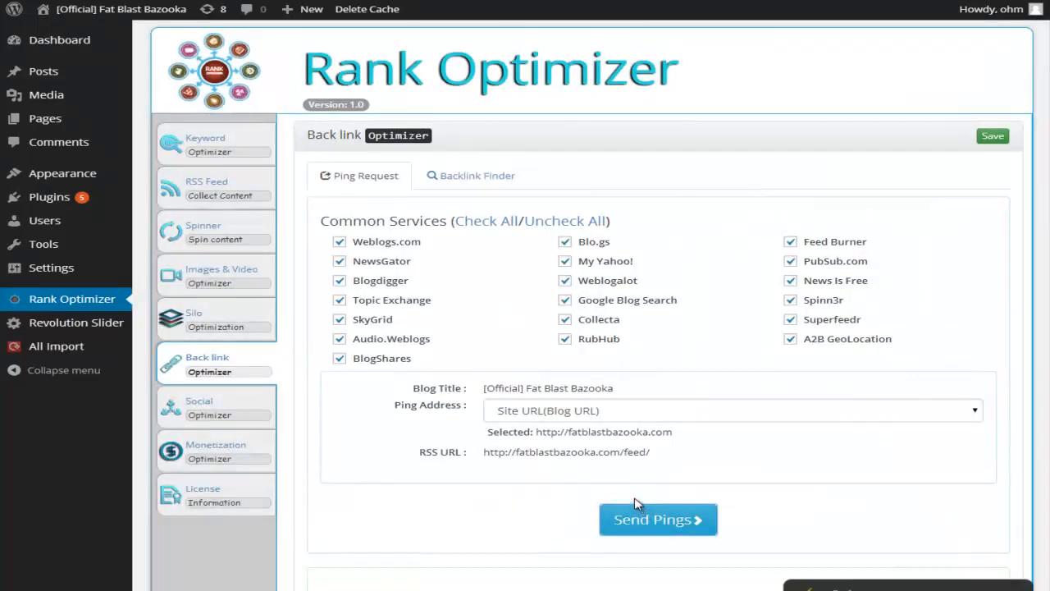
left_click(730, 410)
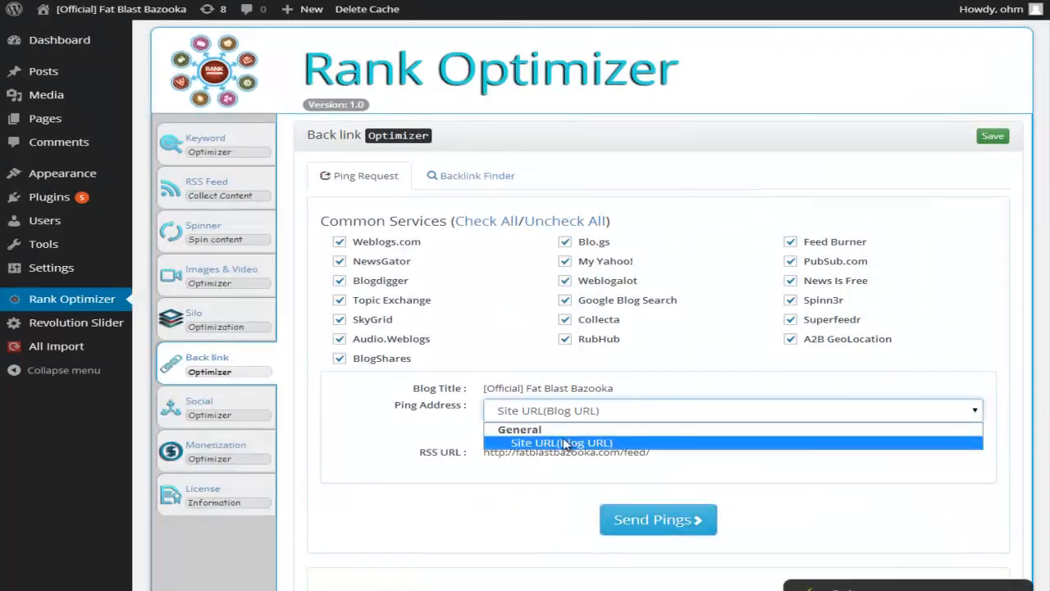
left_click(561, 442)
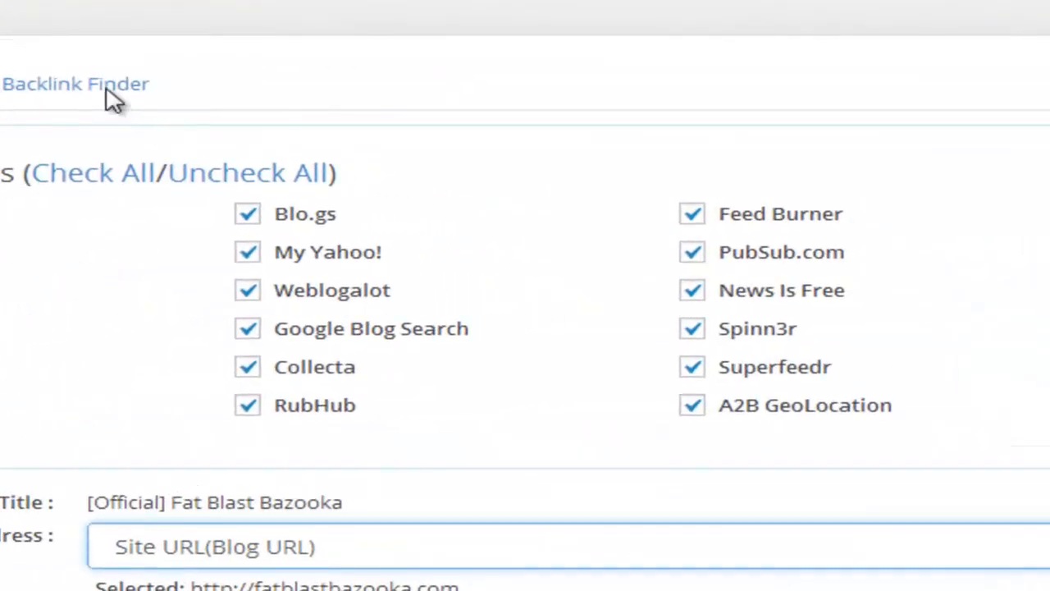
In Backlink Finder, get the ranked list of backlink sites for the keyword fat loss.
left_click(74, 82)
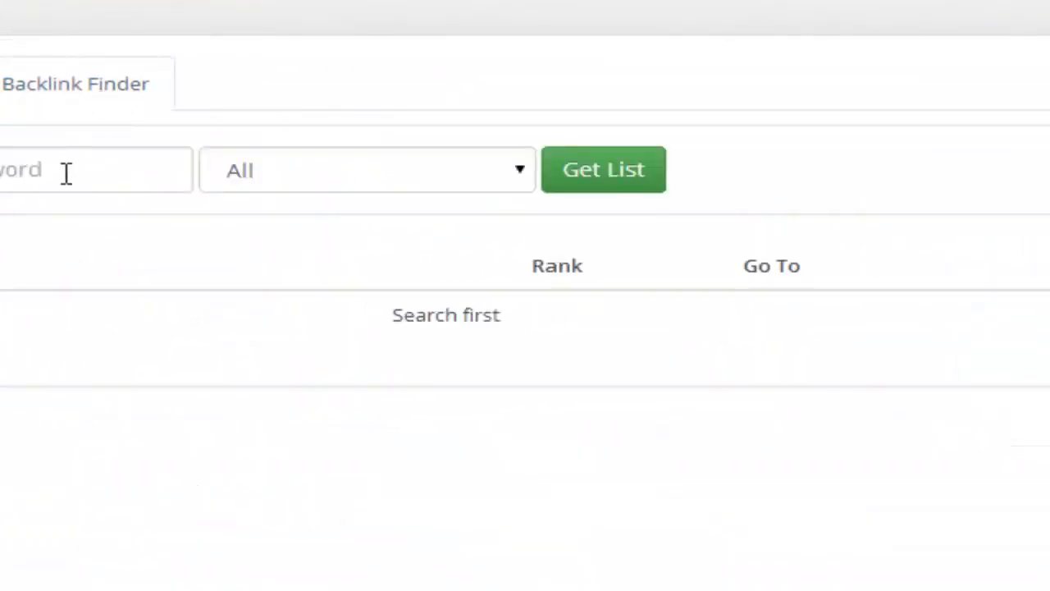
left_click(97, 170)
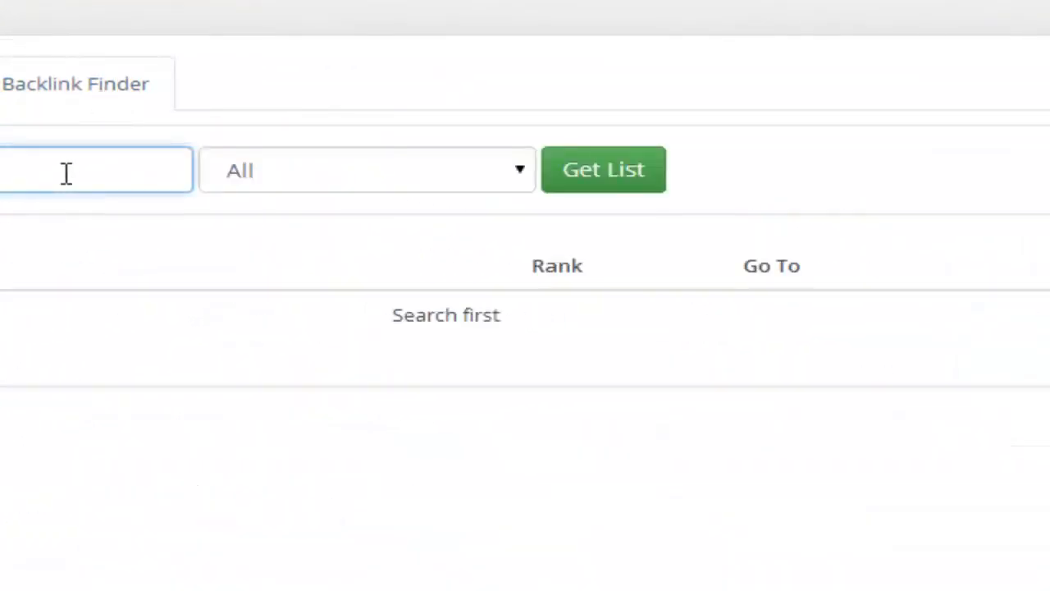
left_click(603, 169)
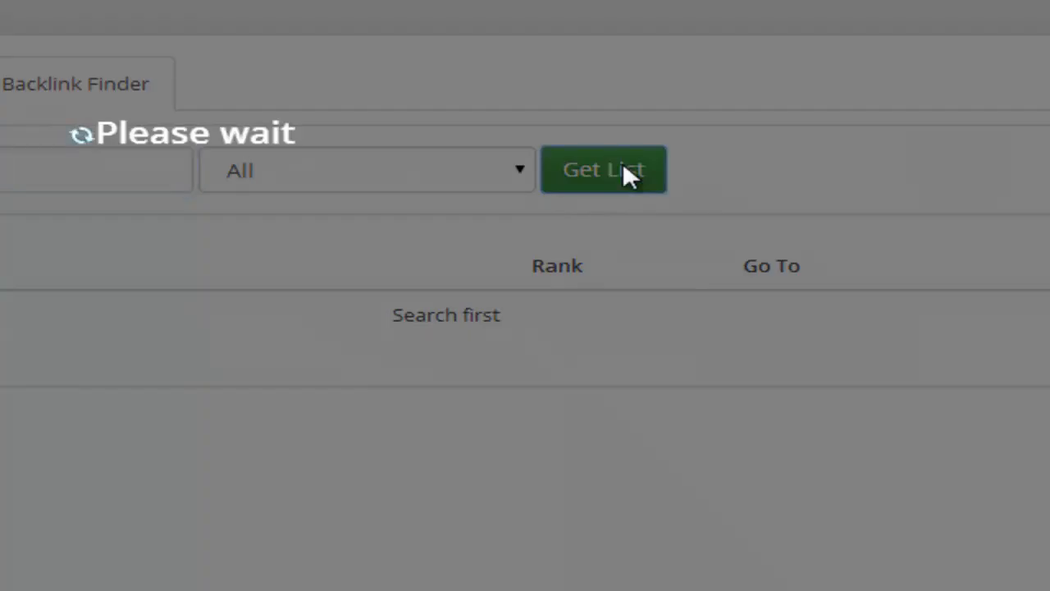
left_click(602, 169)
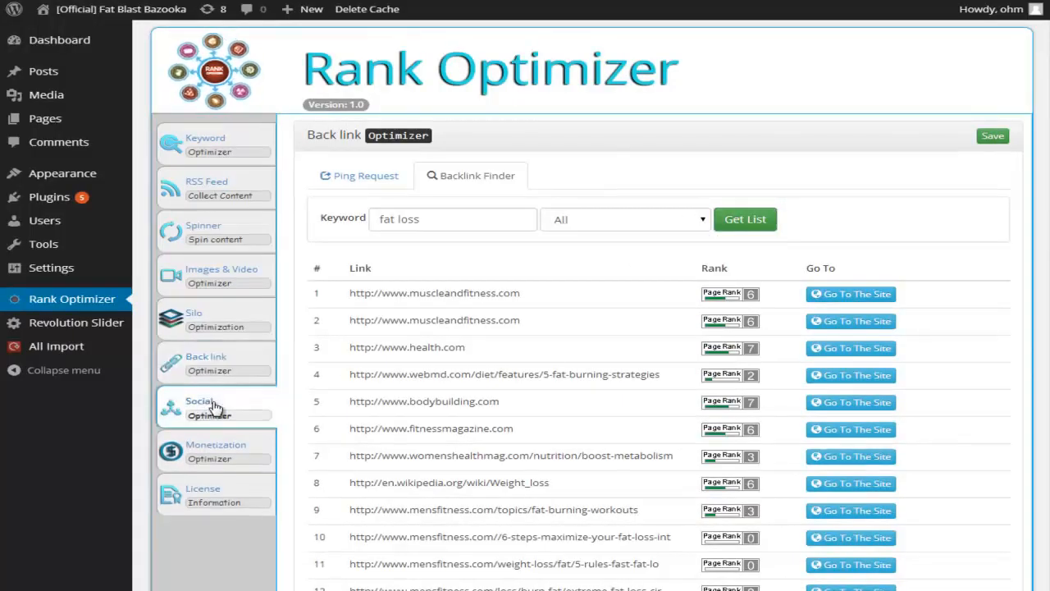
left_click(198, 408)
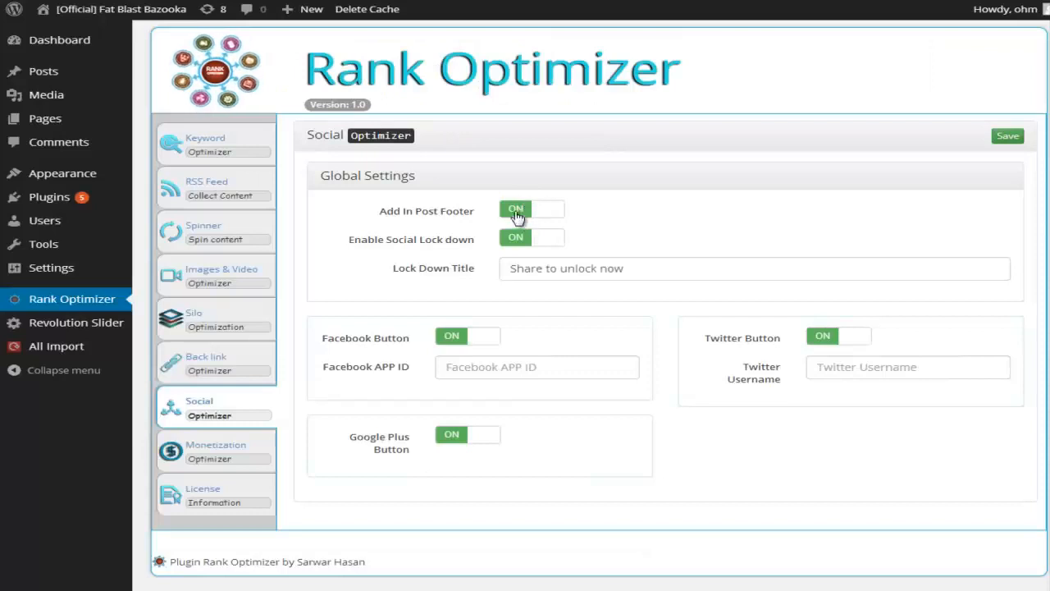
Switch Add In Post Footer on and check the Lock Down Title reads Share to unlock now.
left_click(754, 268)
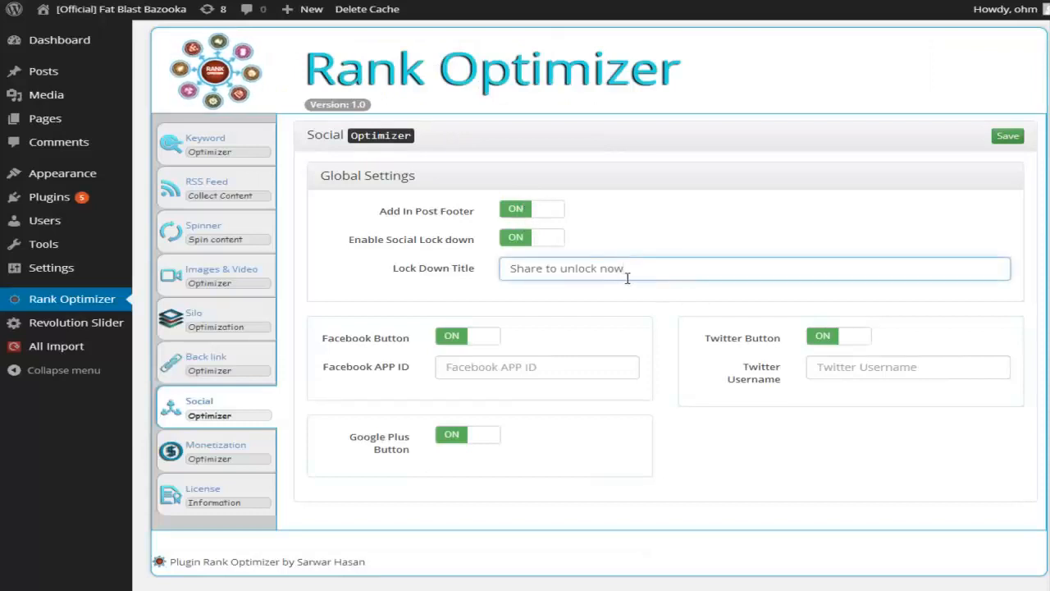
double_click(586, 268)
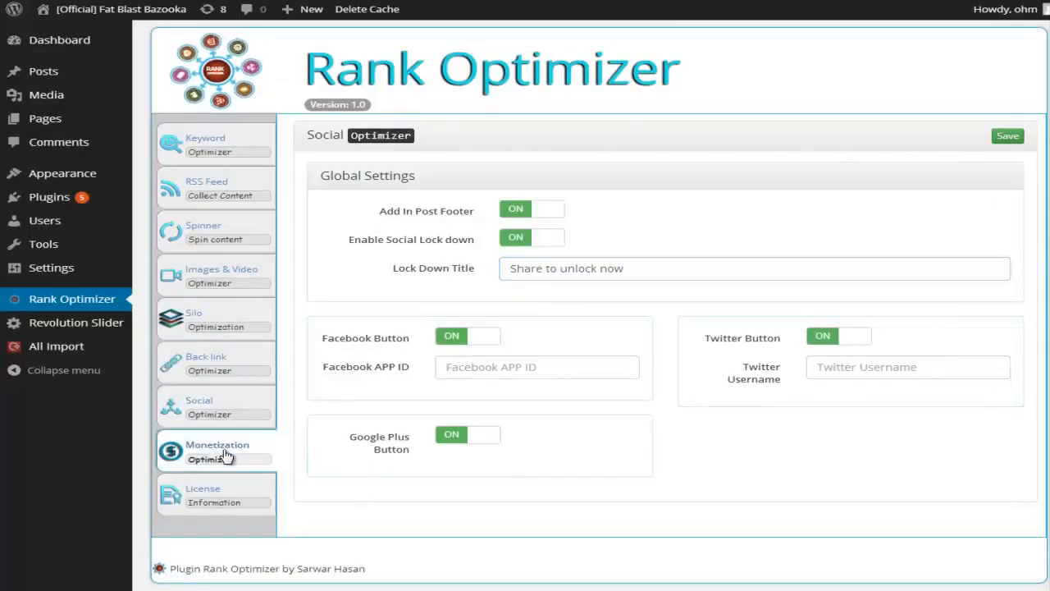
Save the Monetization Optimizer with its fat loss keyword link on, then view the share-locked live post.
left_click(217, 451)
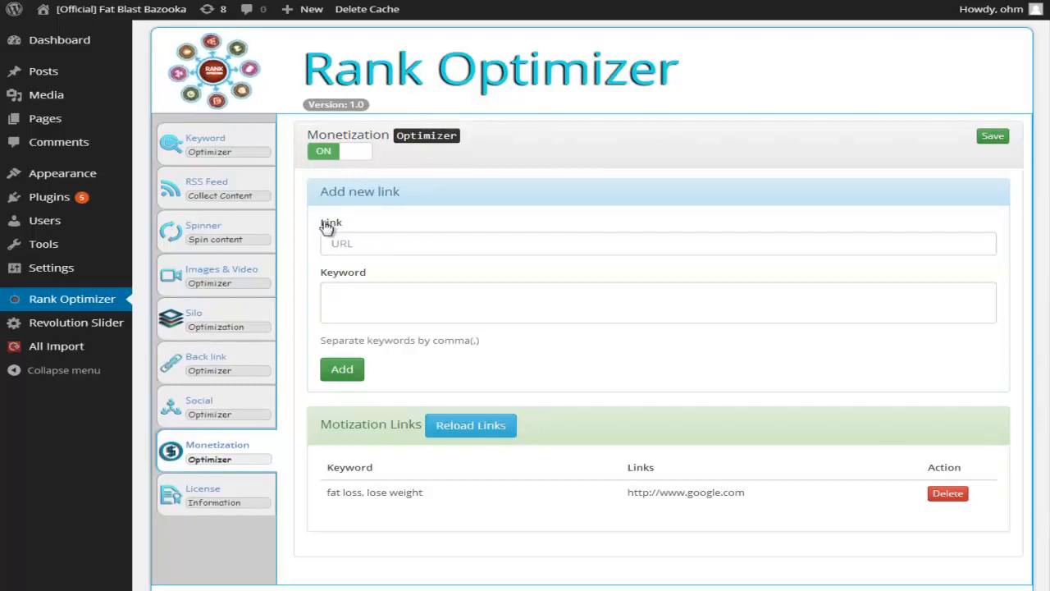
mouse_move(390, 533)
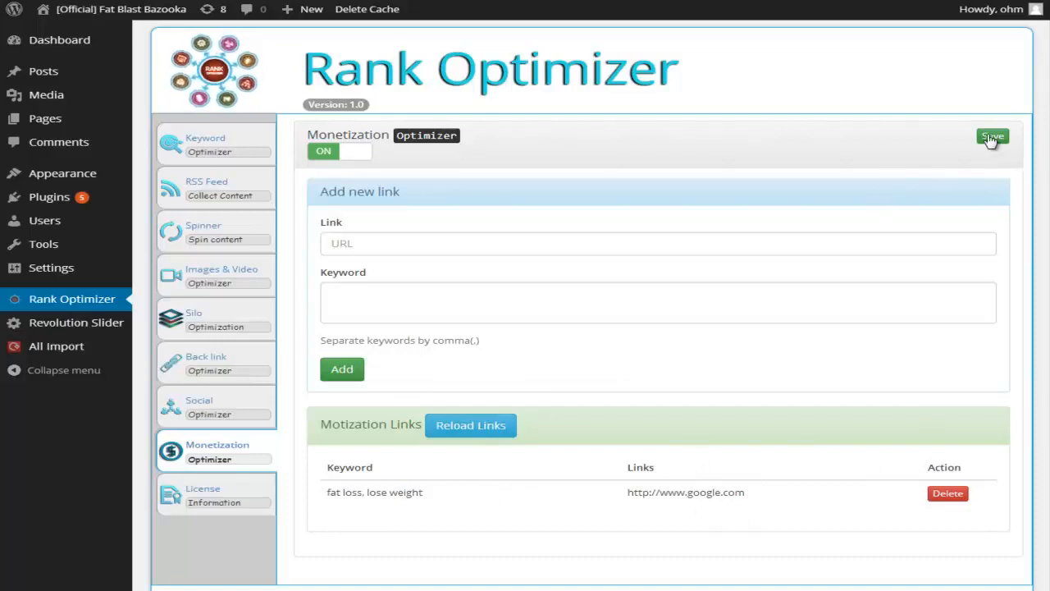
left_click(992, 136)
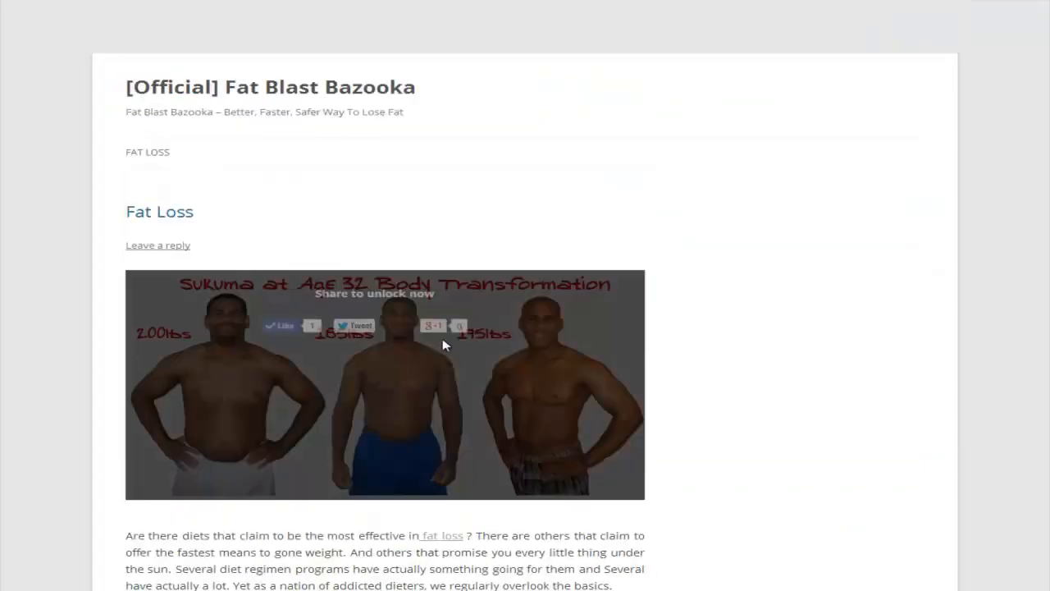
scroll("down", 3)
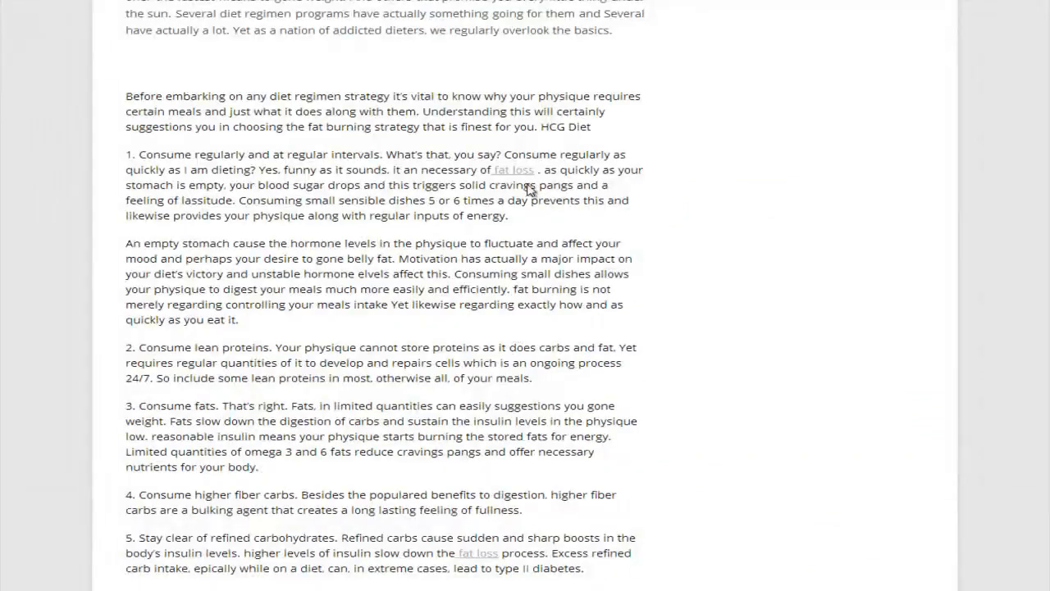
mouse_move(530, 172)
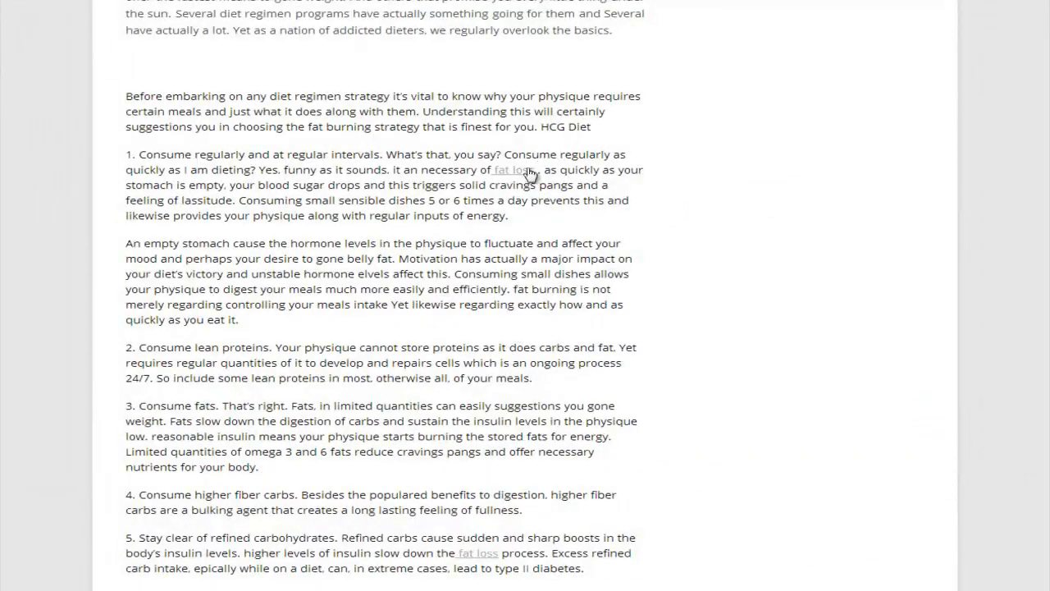